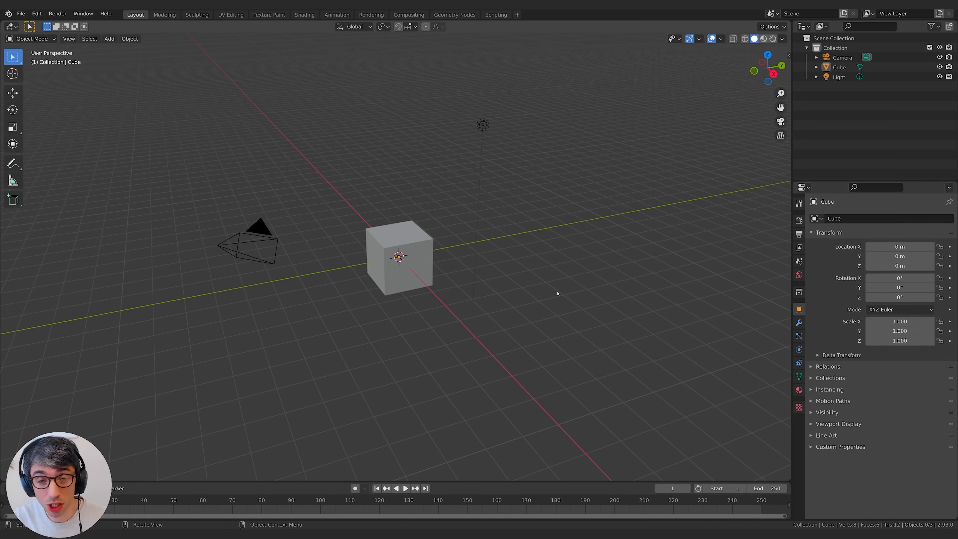
mouse_move(587, 300)
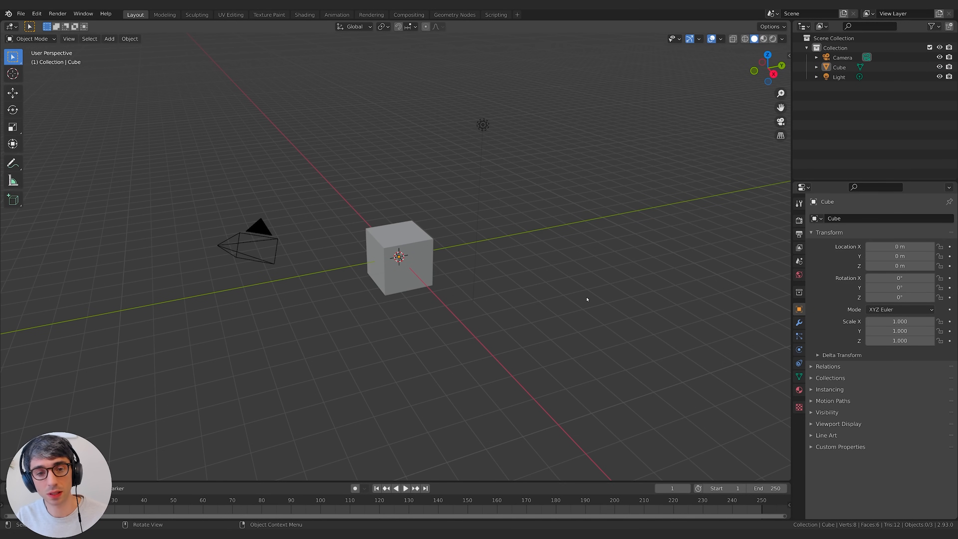
Step: Apply Quick Smoke to the default cube, then delete everything to empty the scene
left_click(399, 255)
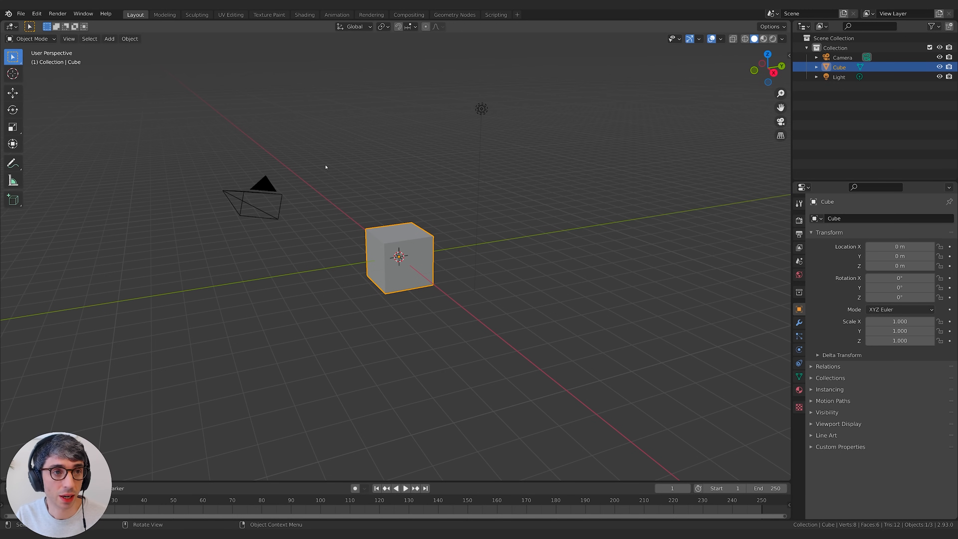
left_click(129, 38)
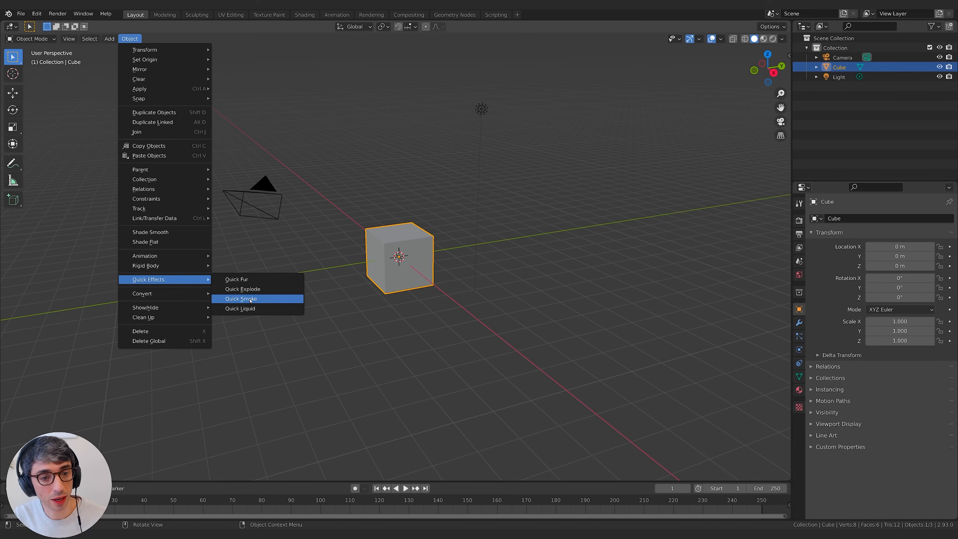
left_click(240, 298)
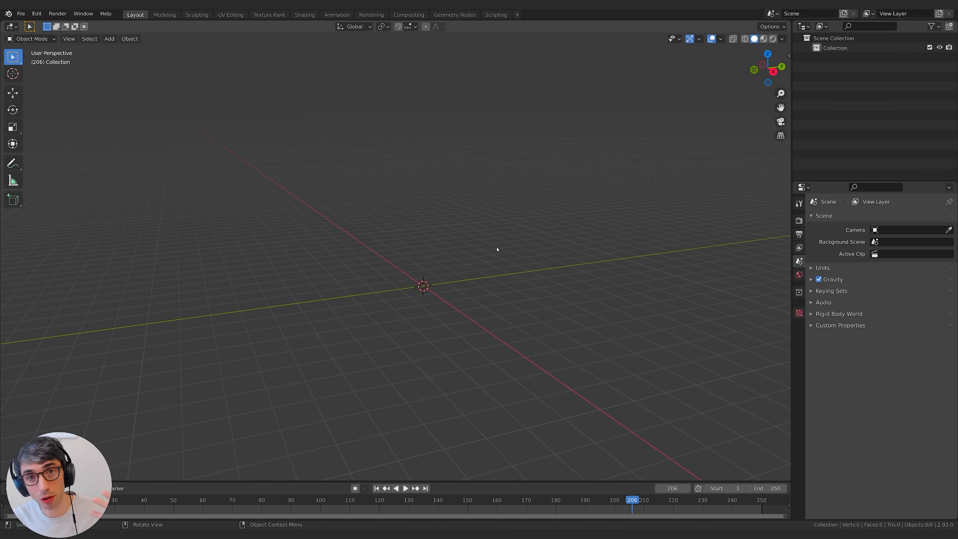
mouse_move(517, 292)
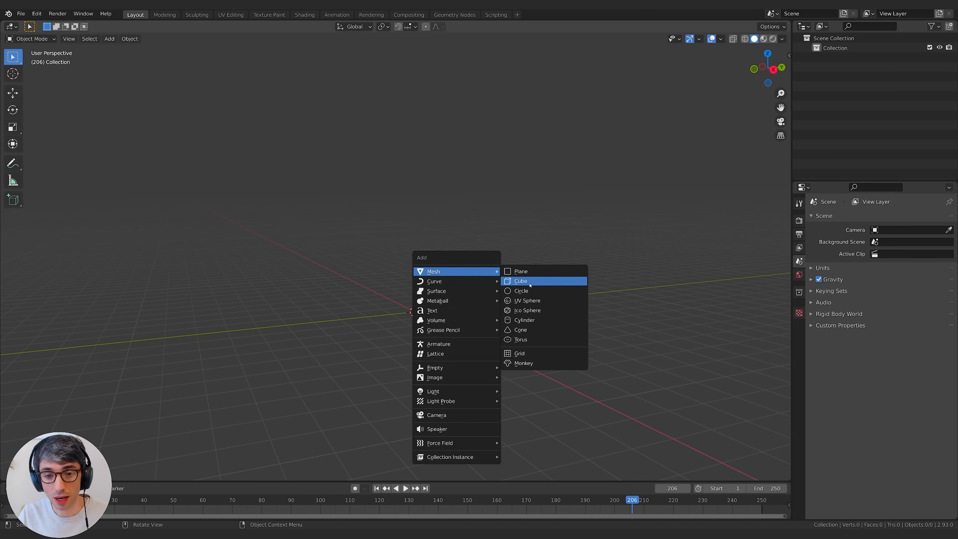
Step: Add a cube, stretch it into a tall raised box named Domain shown as wireframe
left_click(519, 280)
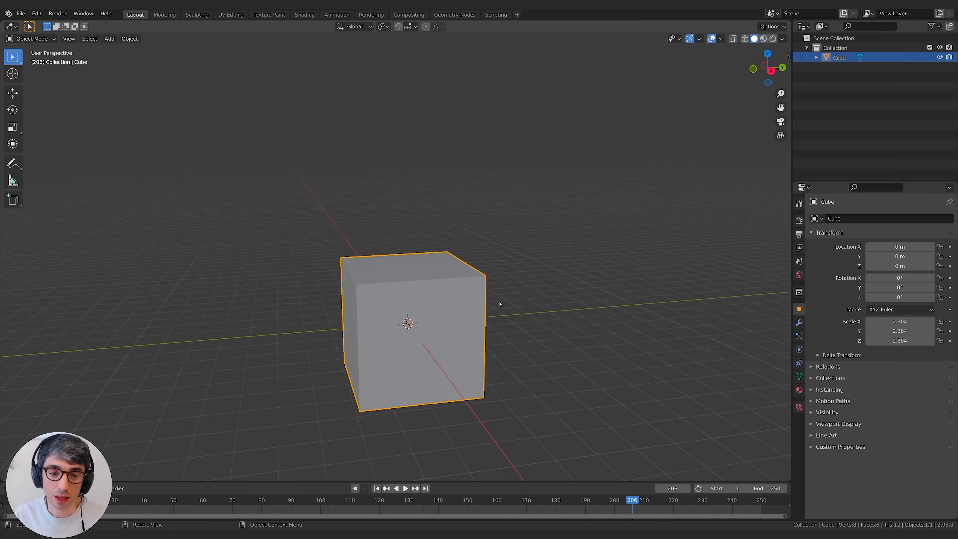
key("g")
type("Domain")
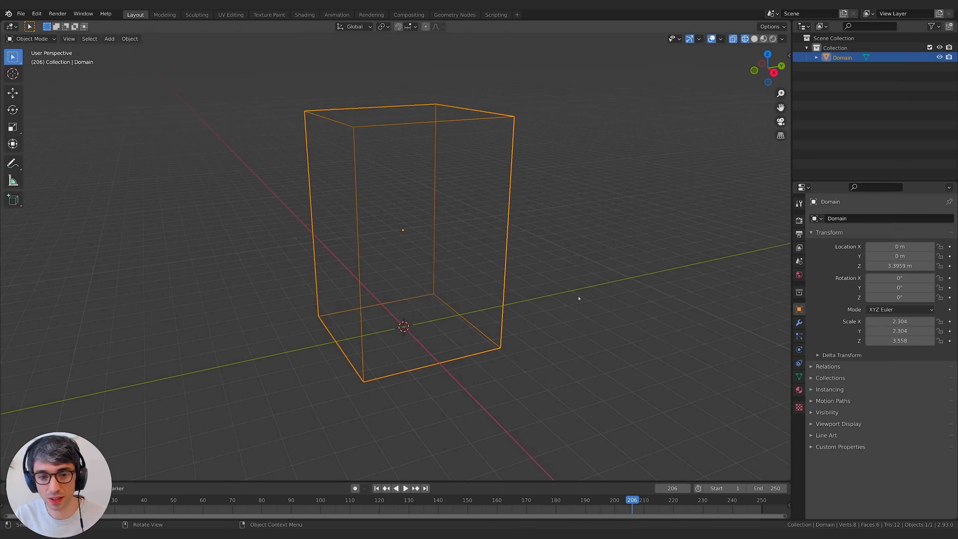
Step: Add a Monkey mesh, rotate it -20.5° on X, raise it on Z, then reselect Domain
left_click(110, 39)
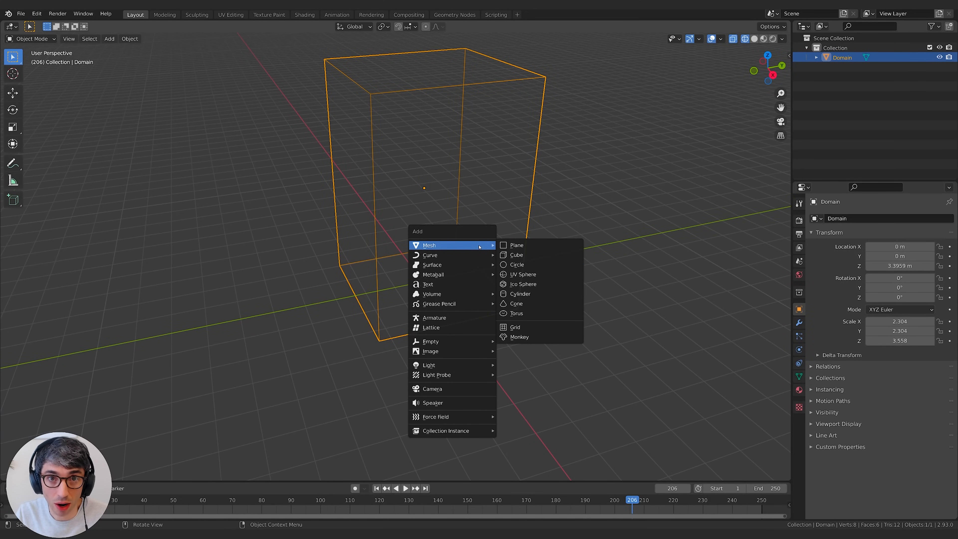
left_click(518, 337)
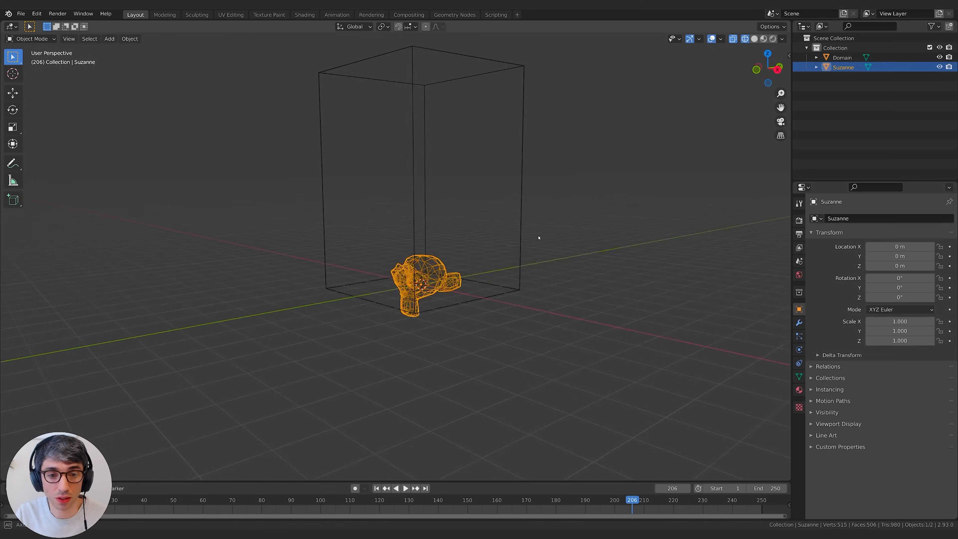
key("r")
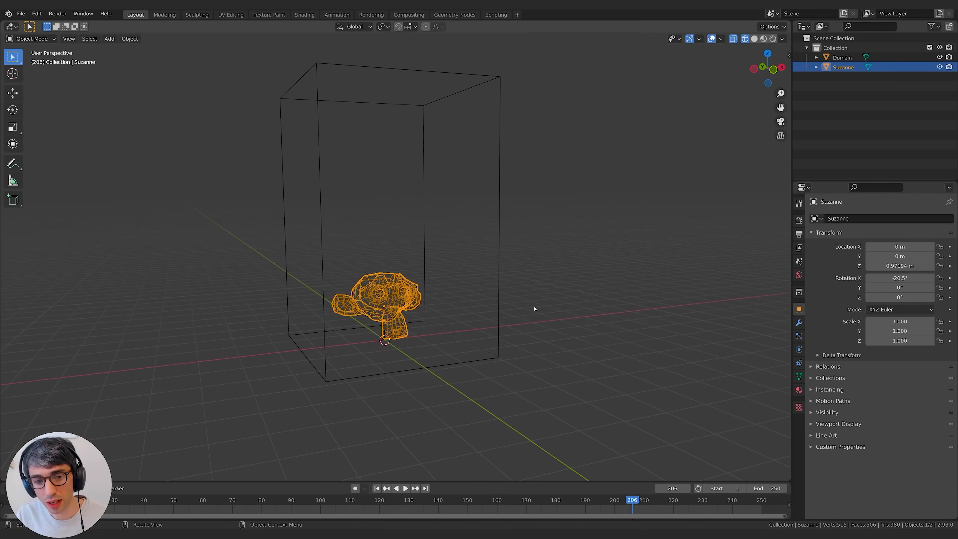
mouse_move(539, 293)
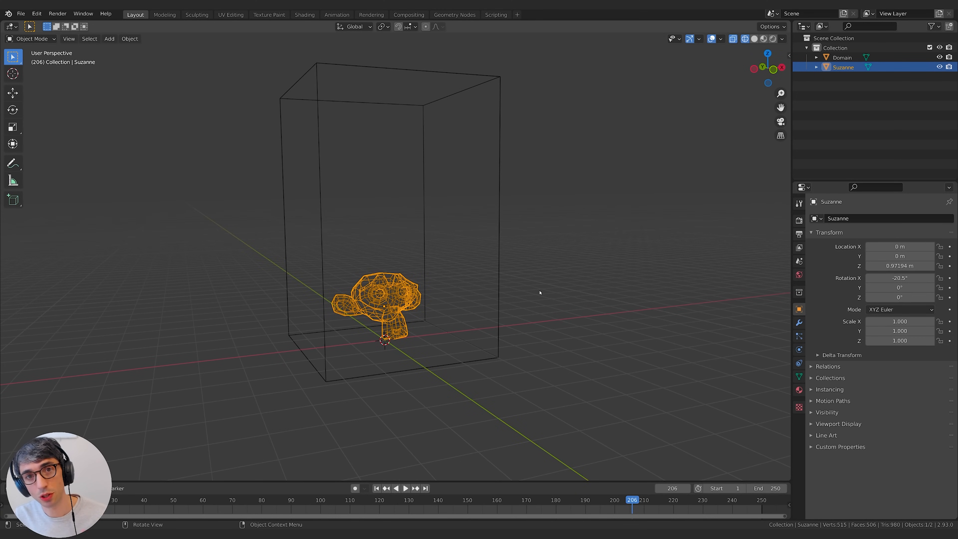
left_click(841, 57)
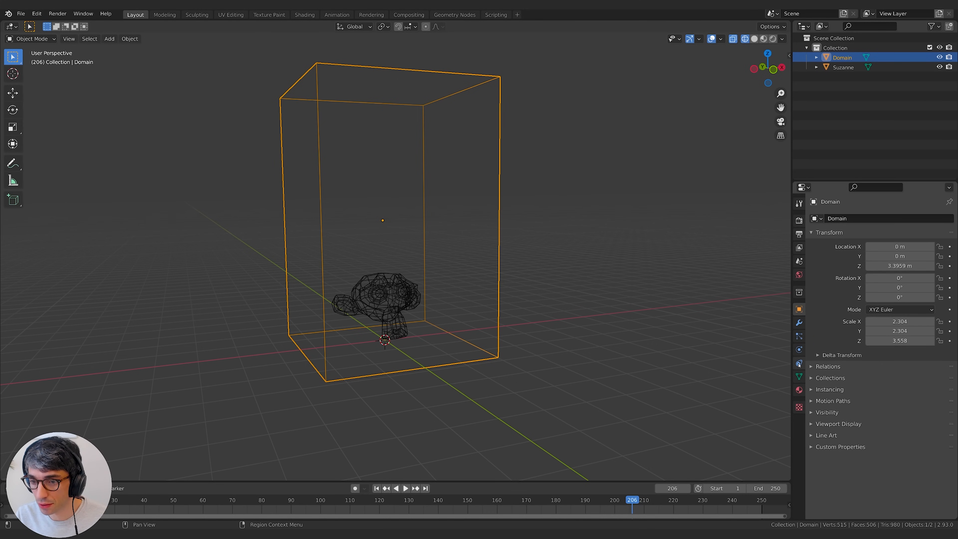
Step: Give the Domain box Fluid physics of type Domain with Domain Type Gas
left_click(798, 350)
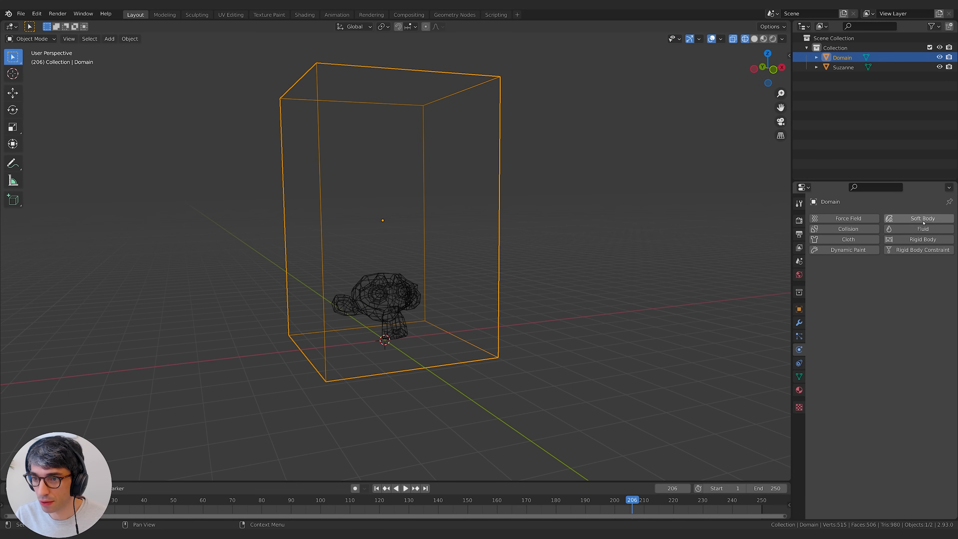
left_click(922, 229)
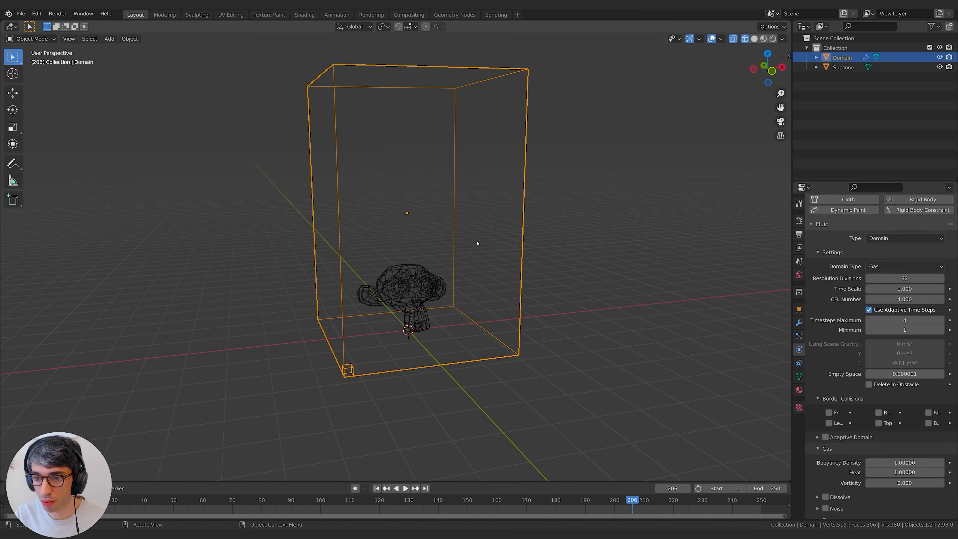
Step: Give Suzanne Fluid physics as a Smoke Flow object with Flow Behavior Inflow
left_click(843, 68)
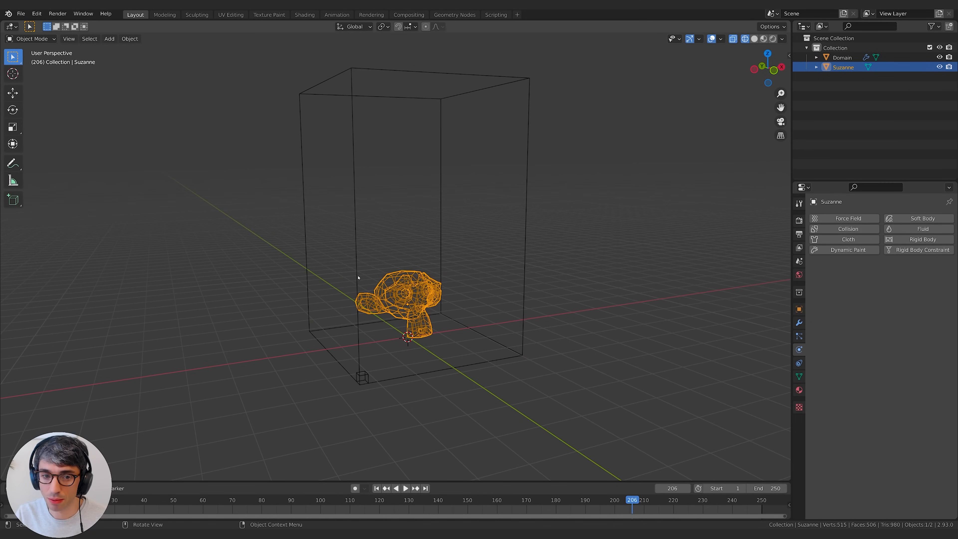
mouse_move(694, 323)
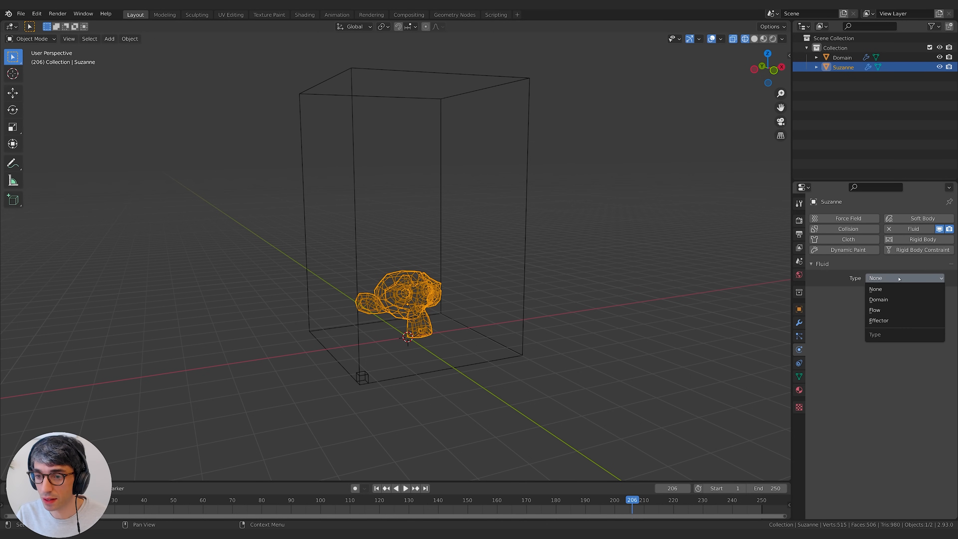
mouse_move(875, 310)
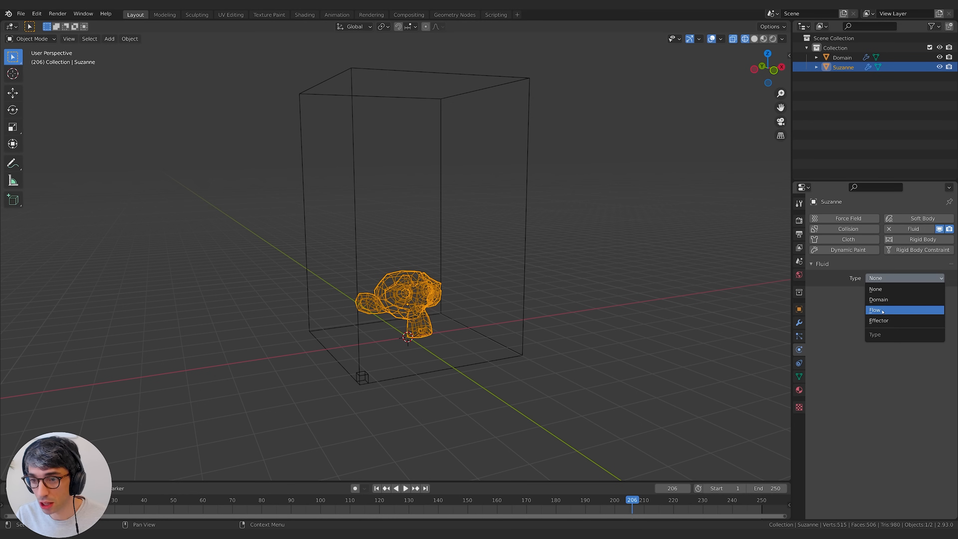
left_click(875, 310)
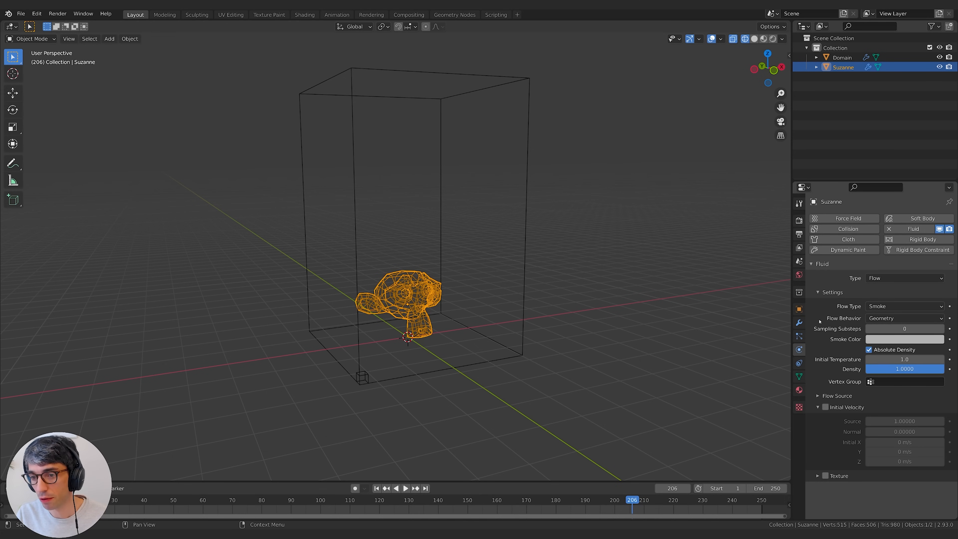
left_click(904, 318)
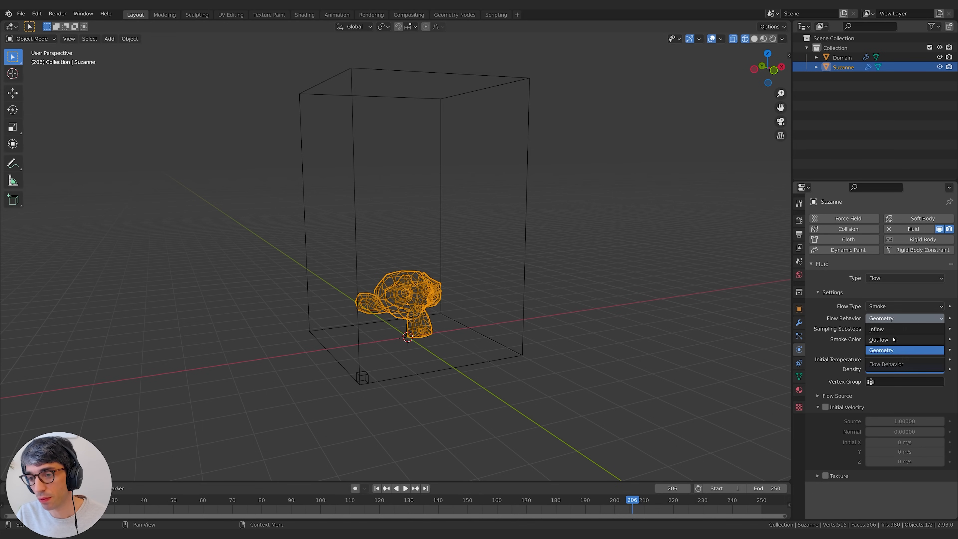
left_click(880, 349)
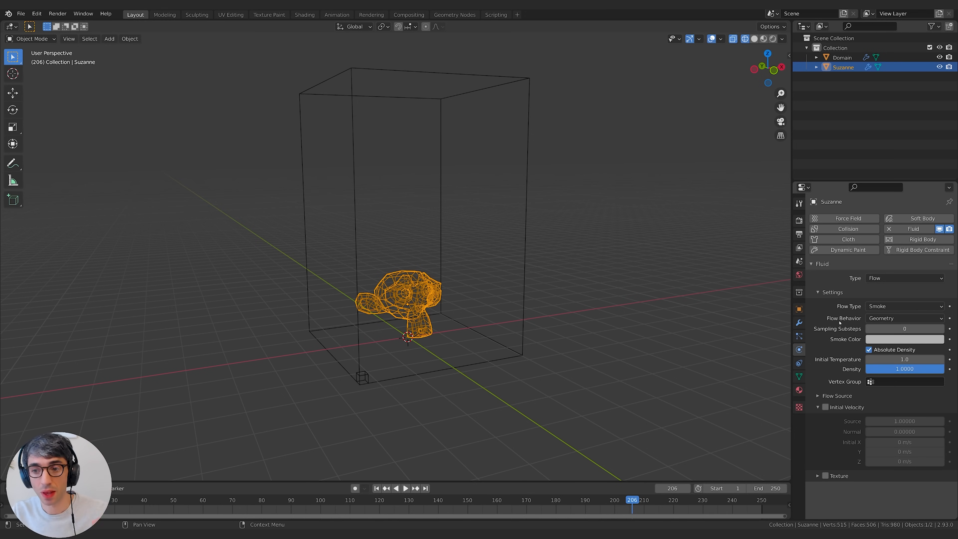
left_click(904, 317)
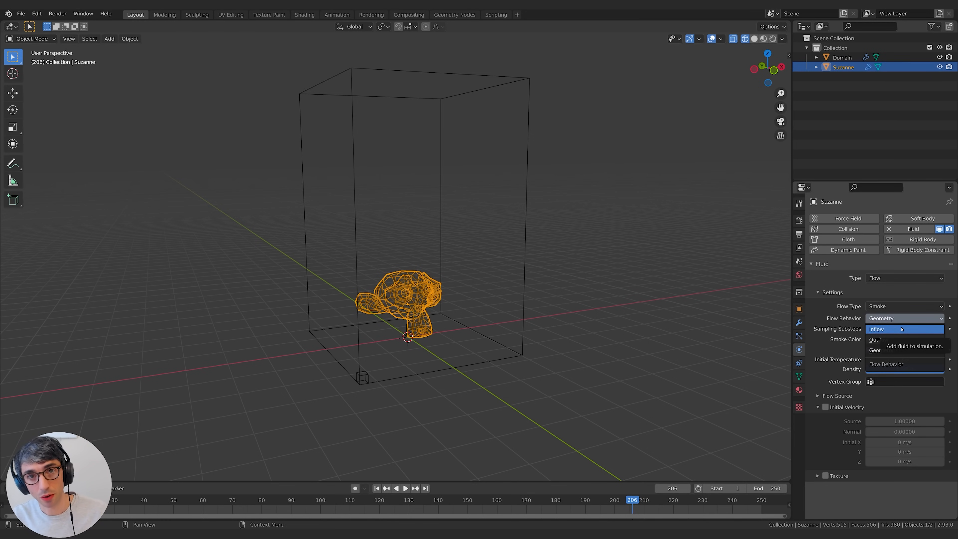
mouse_move(879, 339)
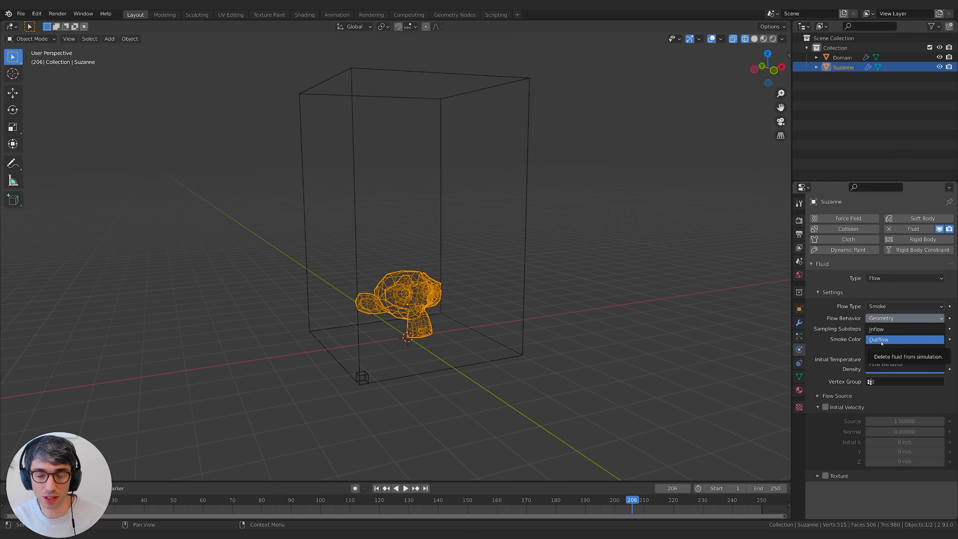
left_click(876, 329)
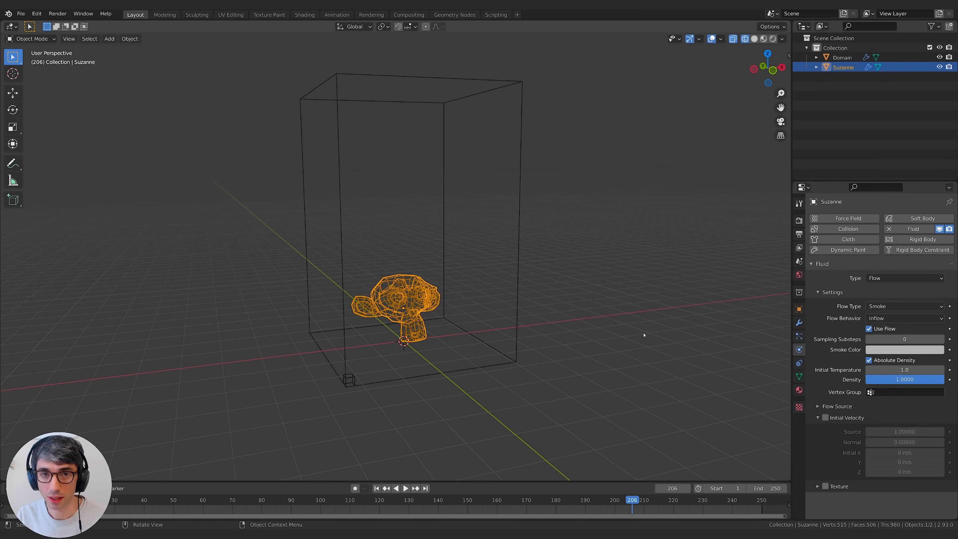
Step: Set the World's Viewport Display Color to light grey and return to frame 1
left_click(376, 487)
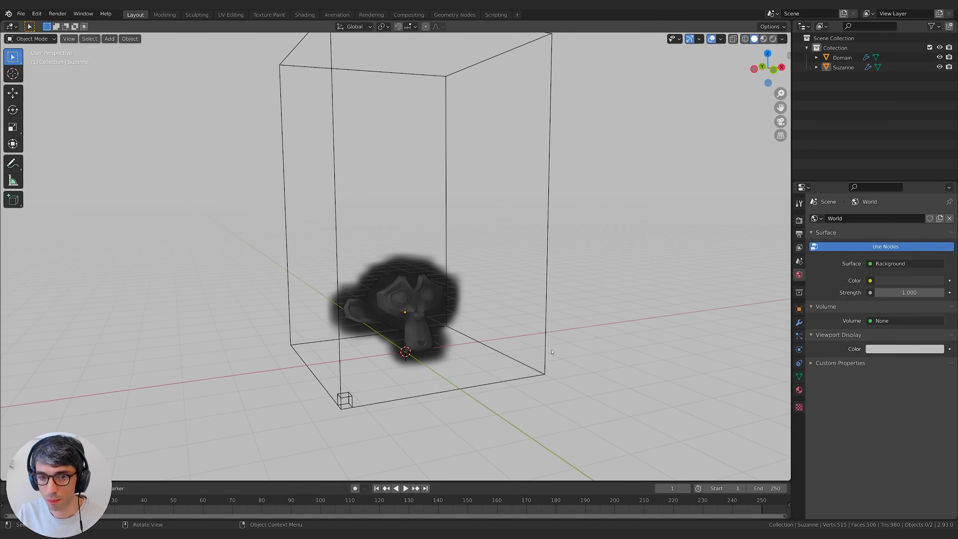
mouse_move(455, 272)
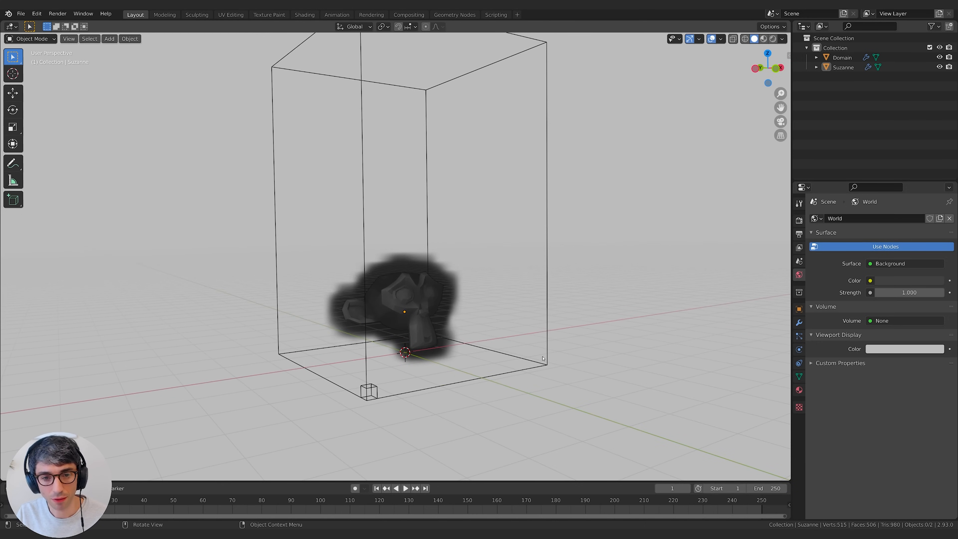
Step: Play the smoke simulation, then scrub the timeline back to around frame 78
left_click(405, 487)
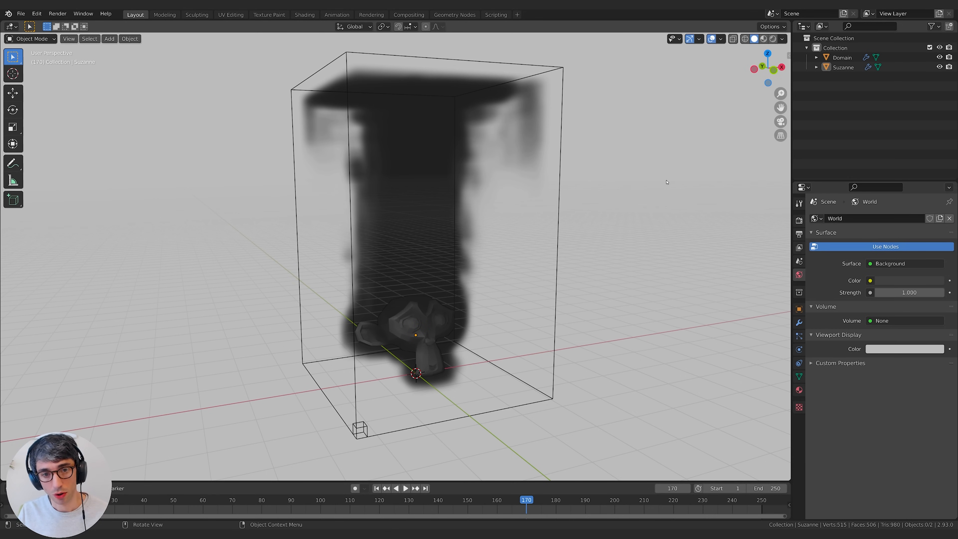
mouse_move(492, 411)
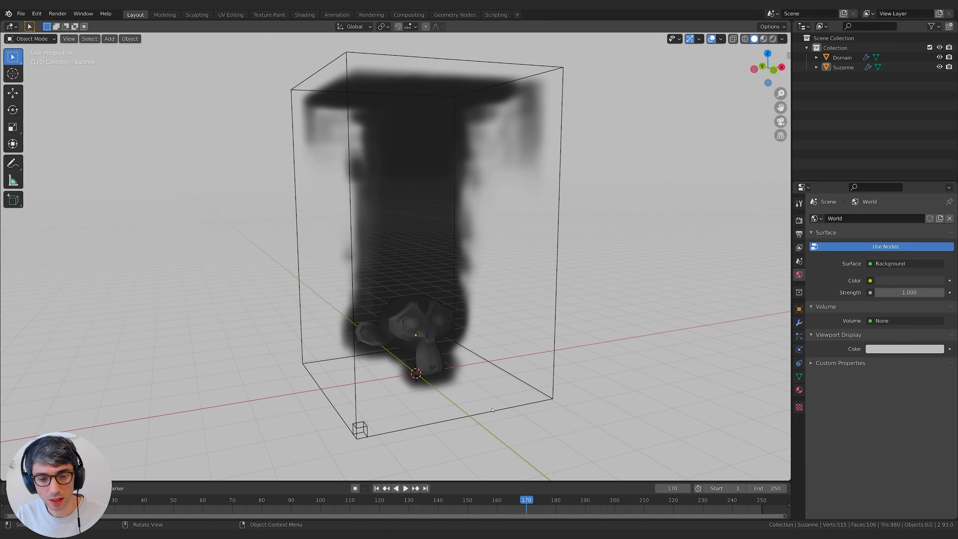
mouse_move(605, 316)
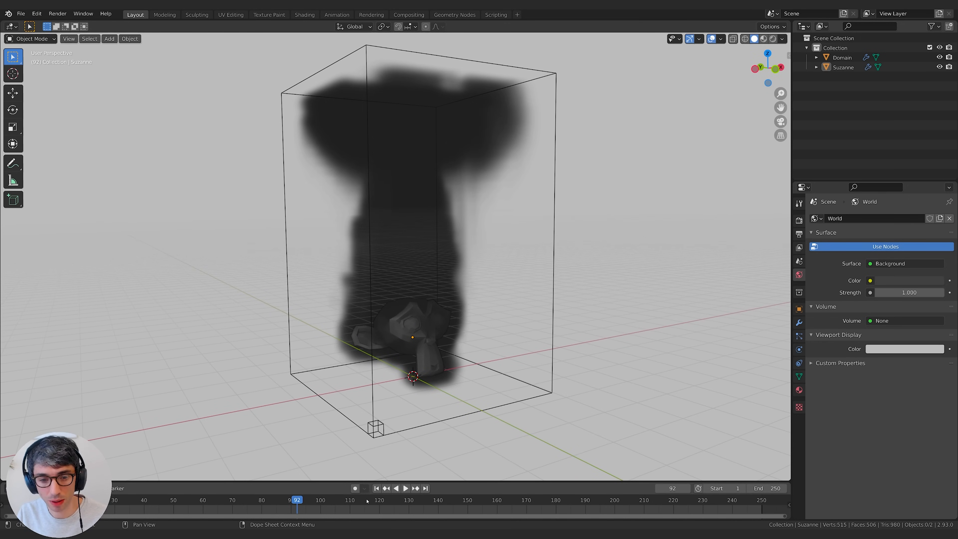
left_click(264, 499)
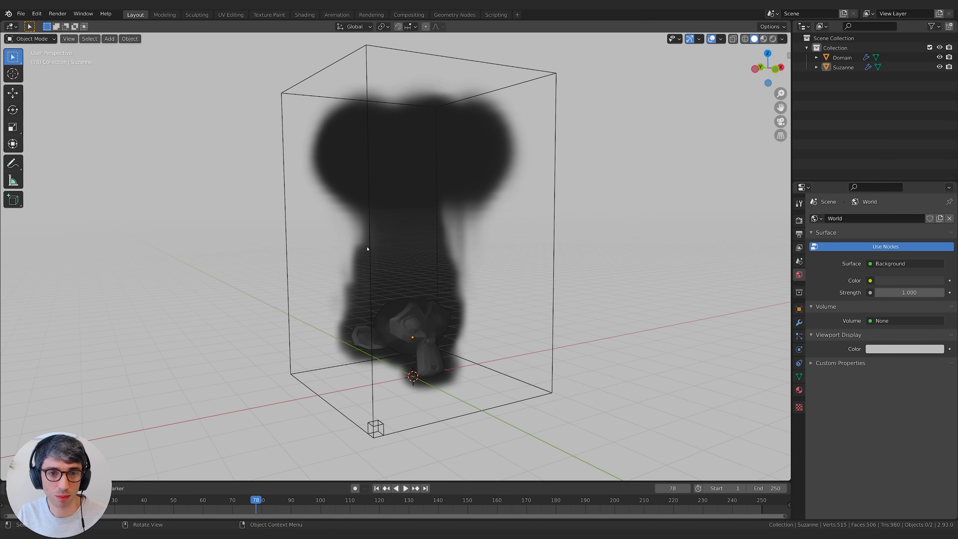
mouse_move(231, 476)
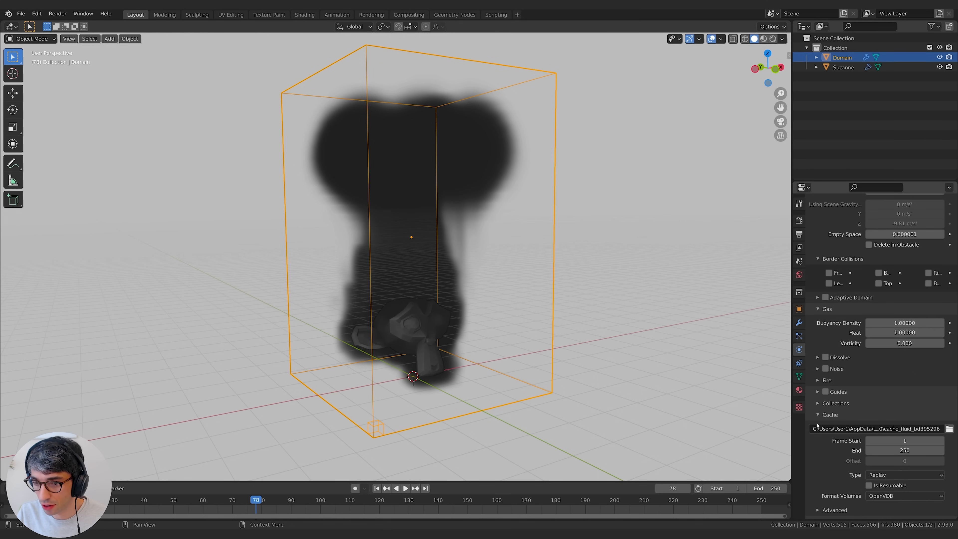
Step: Change the Domain cache Type from Replay to All
scroll("down", 3)
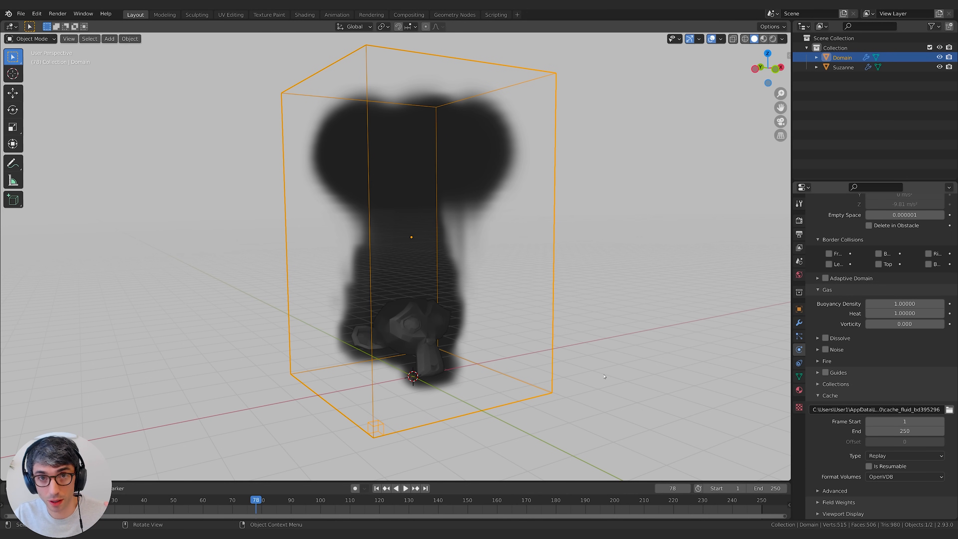
mouse_move(599, 403)
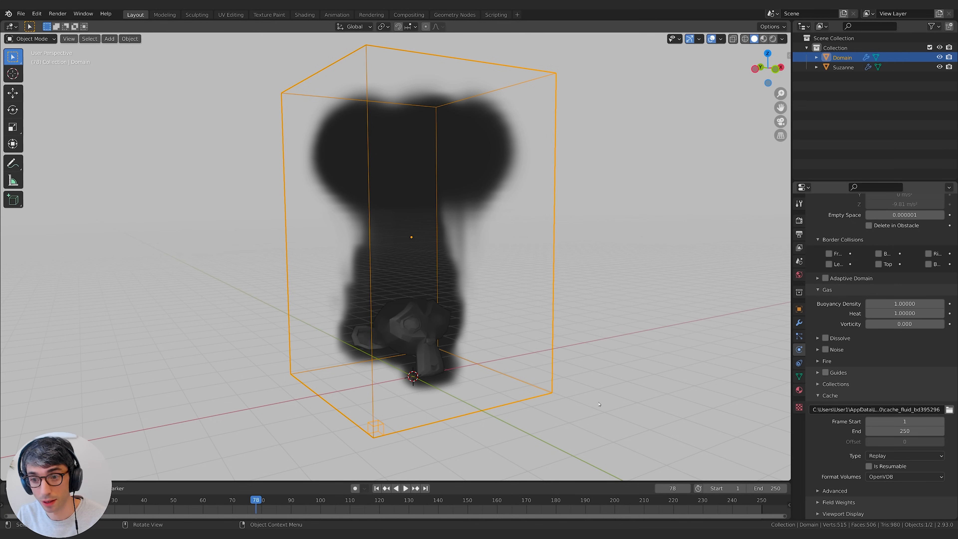
mouse_move(164, 281)
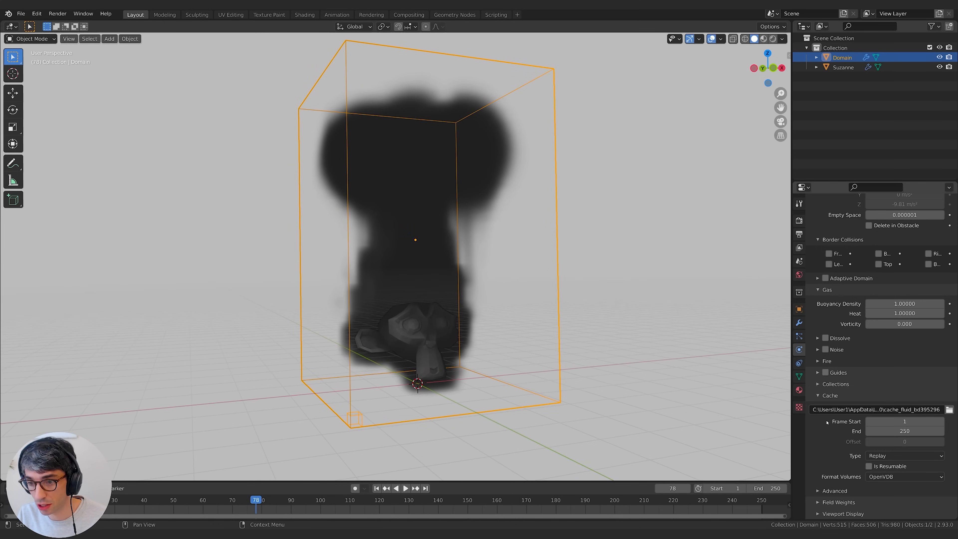
left_click(904, 455)
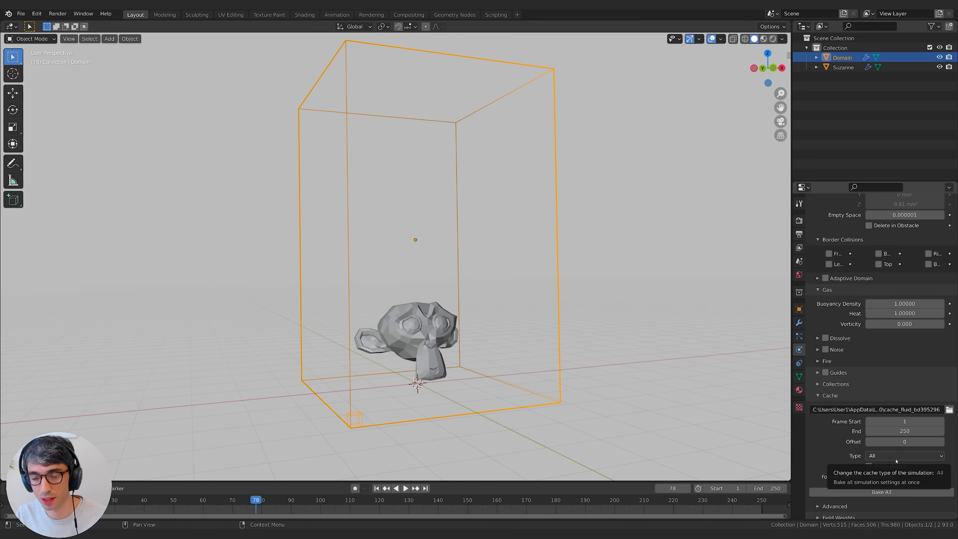
Step: Bake All in the Cache panel and orbit around the finished smoke plume
left_click(881, 492)
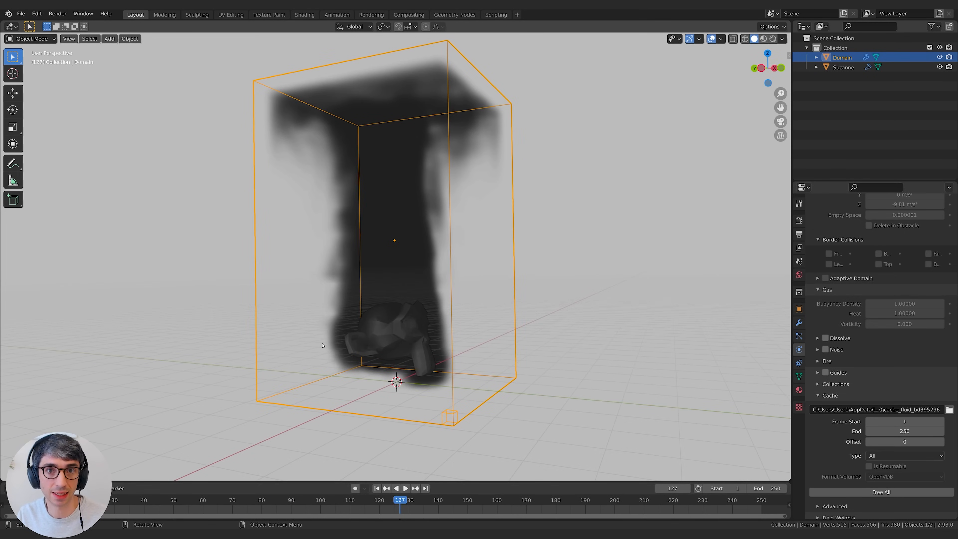
left_click_drag(397, 244, 427, 275)
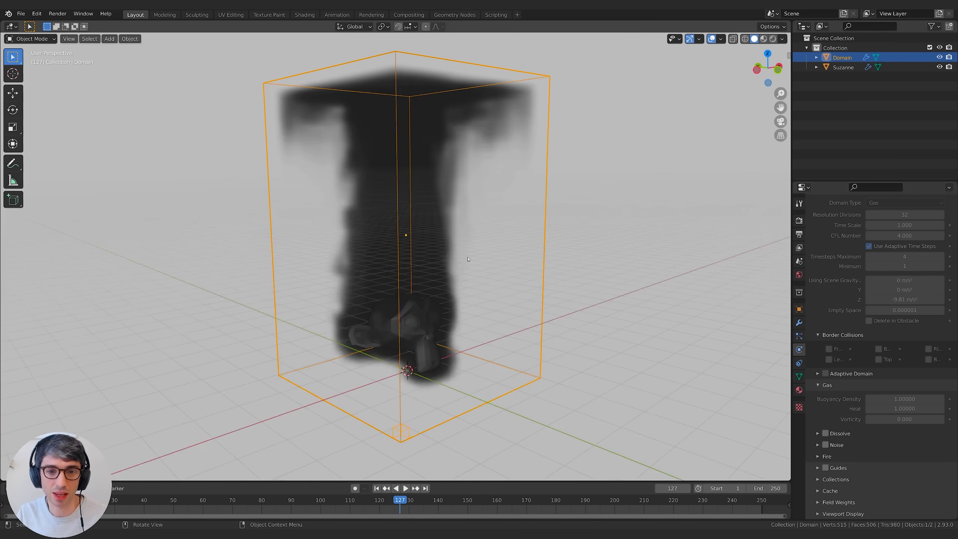
left_click_drag(468, 259, 639, 345)
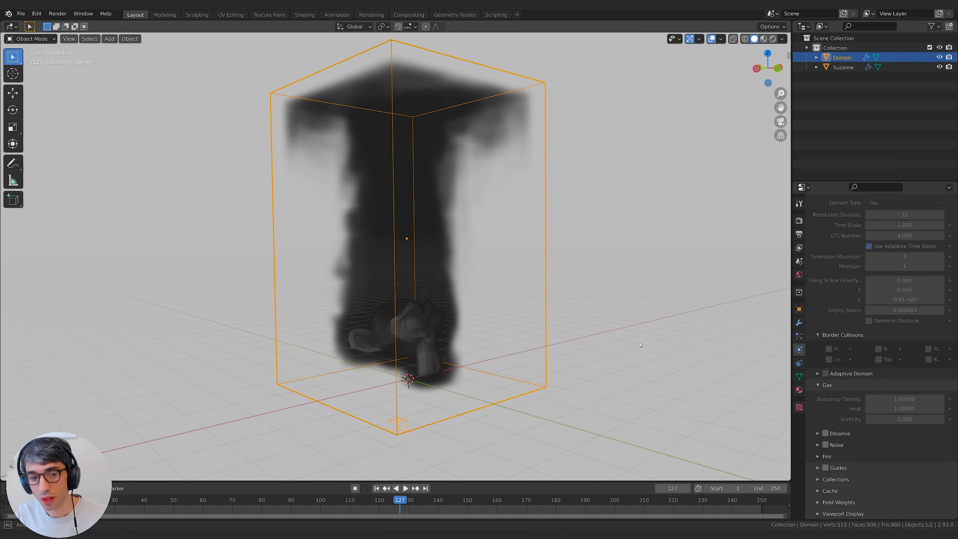
left_click_drag(639, 345, 497, 394)
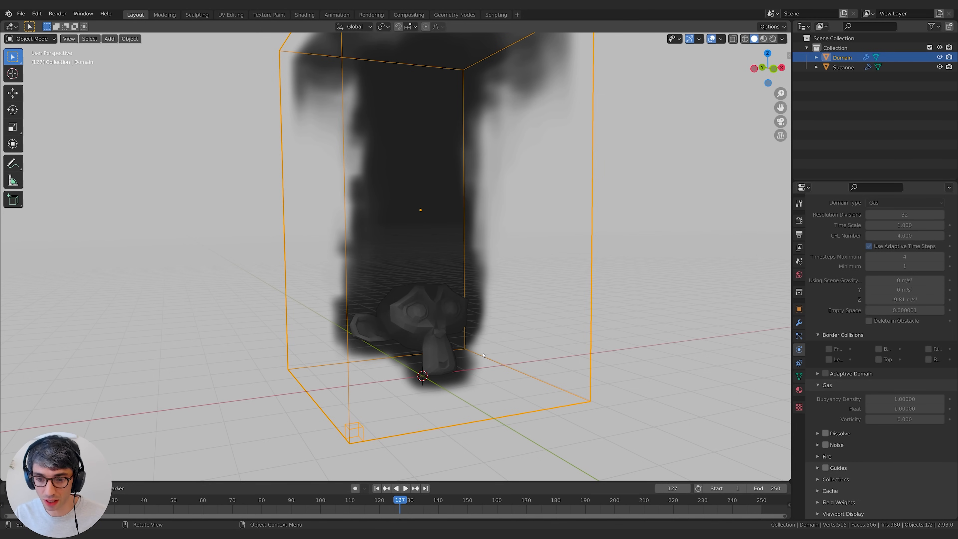
mouse_move(476, 365)
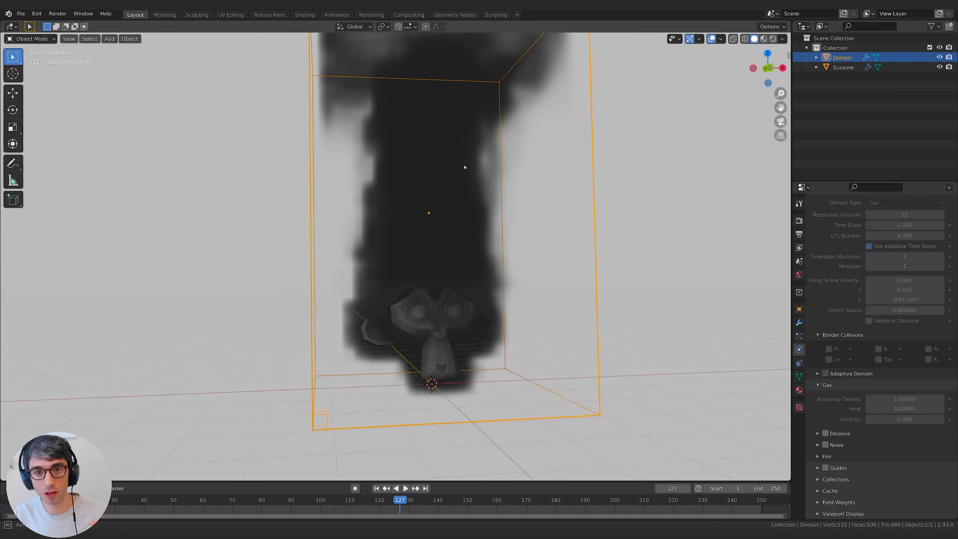
left_click_drag(465, 168, 381, 266)
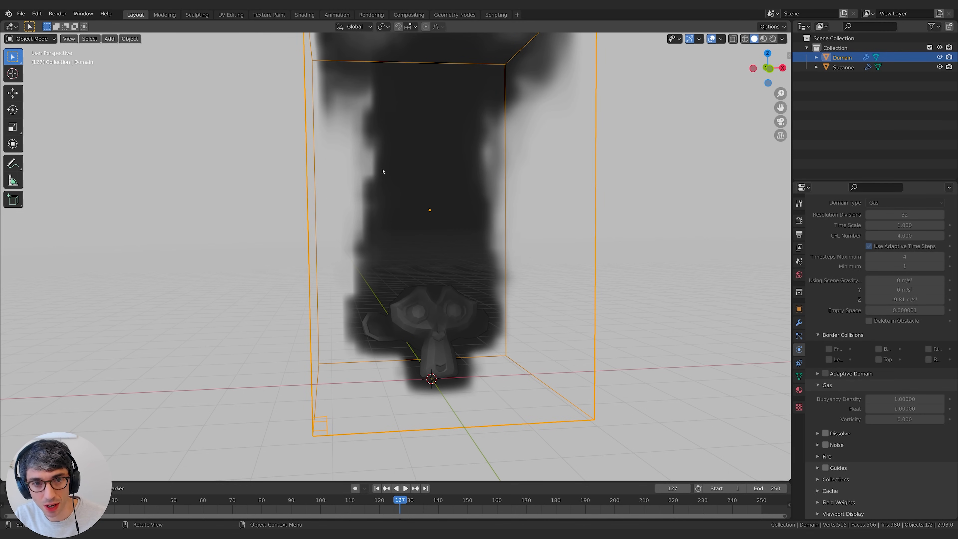
mouse_move(387, 174)
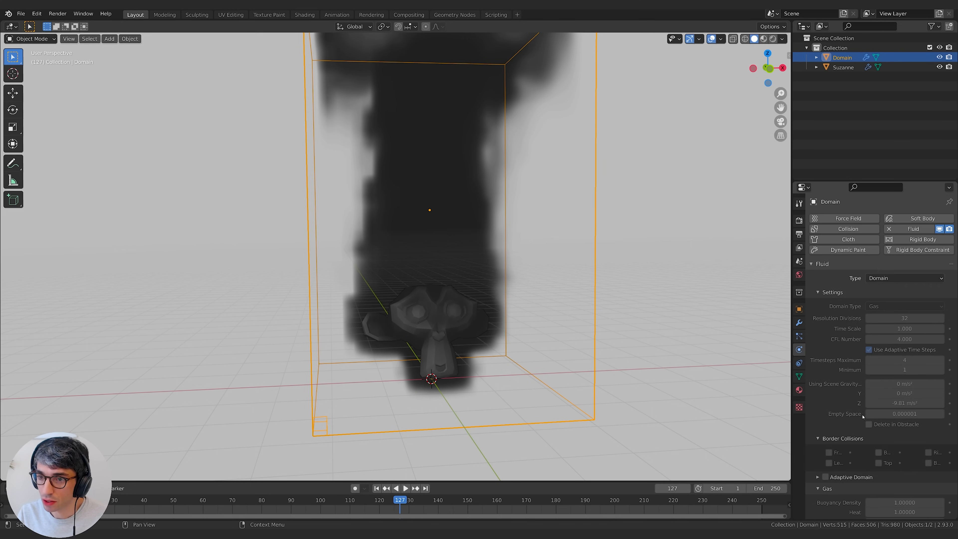
Step: Free the baked cache and enter 64 in the Domain's Resolution Divisions field
scroll("down", 3)
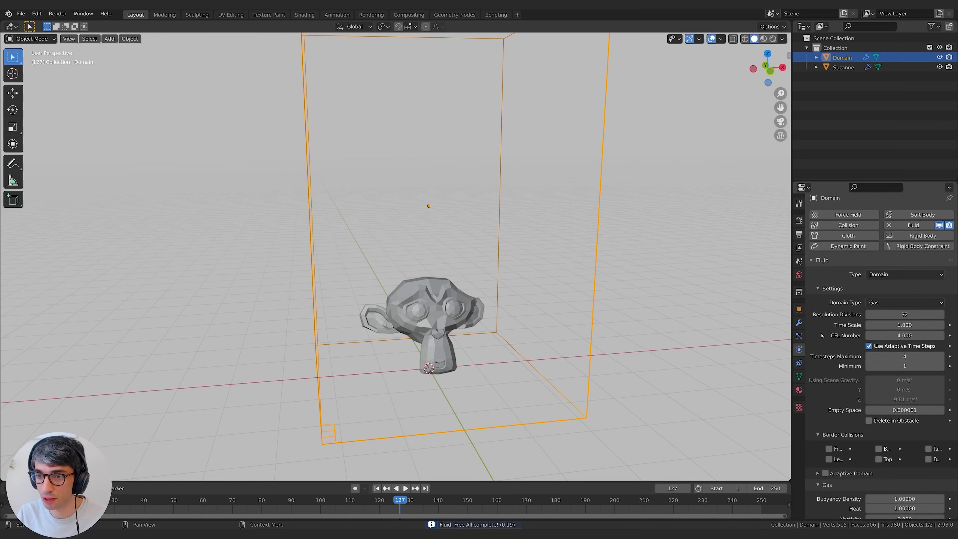
left_click(904, 314)
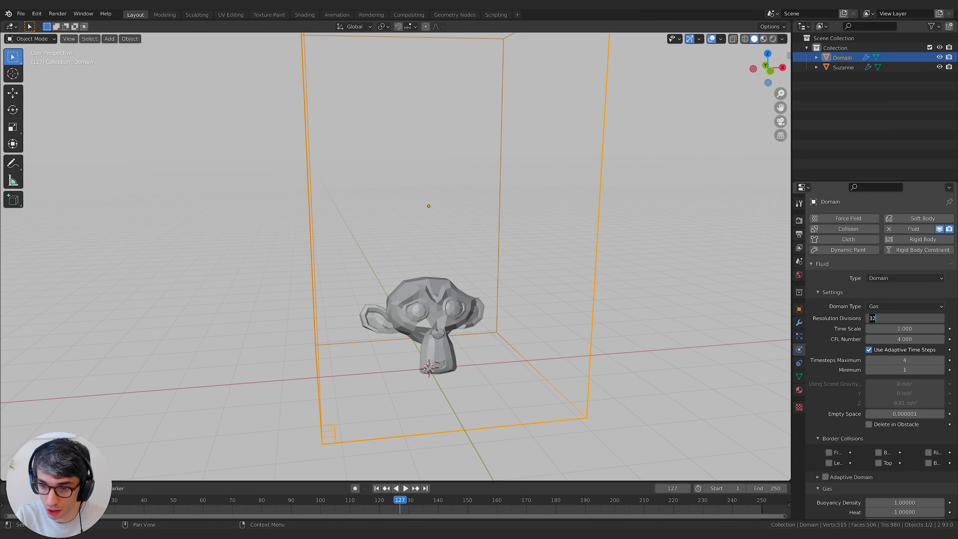
type("64")
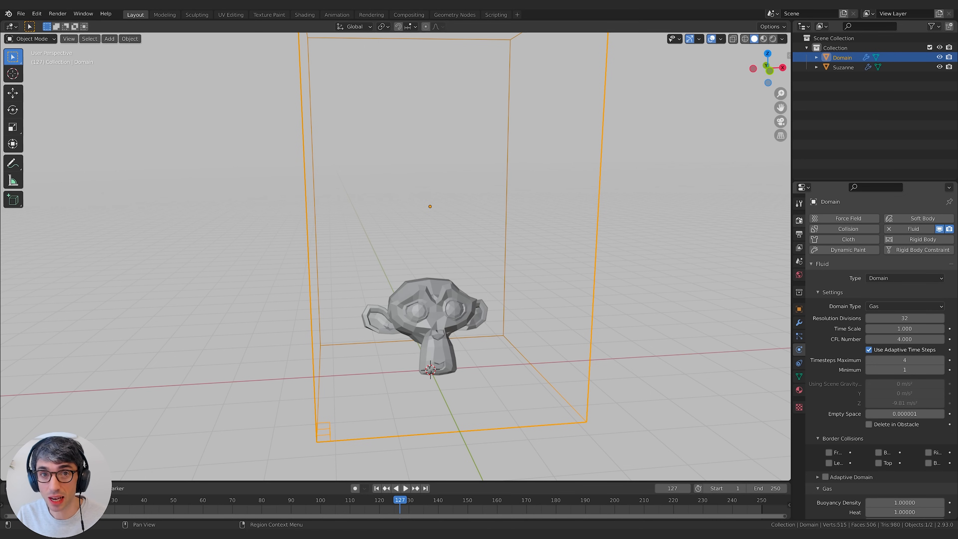
scroll("down", 3)
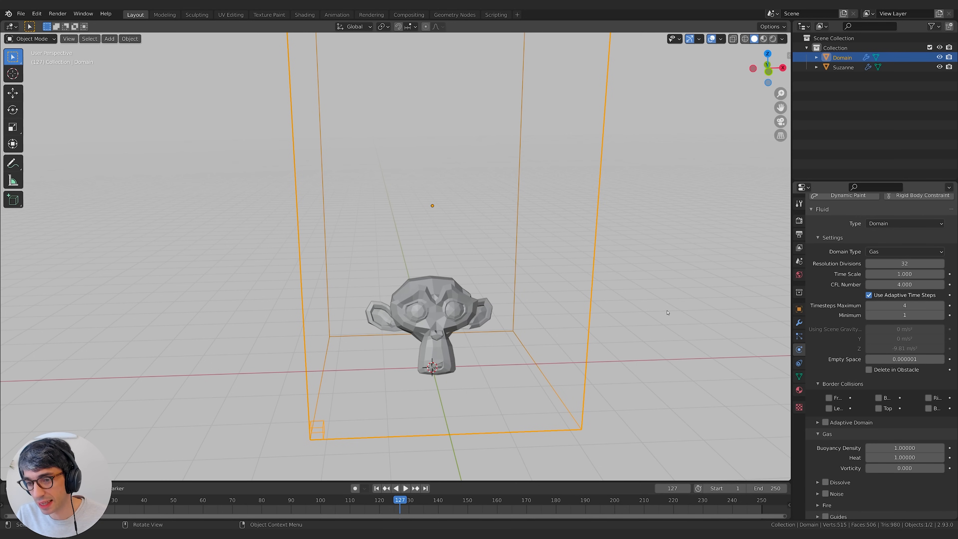
Step: Enable Dissolve (time 5, Slow) and Noise with upres factor 2 and Wavelet method on the domain
scroll("down", 3)
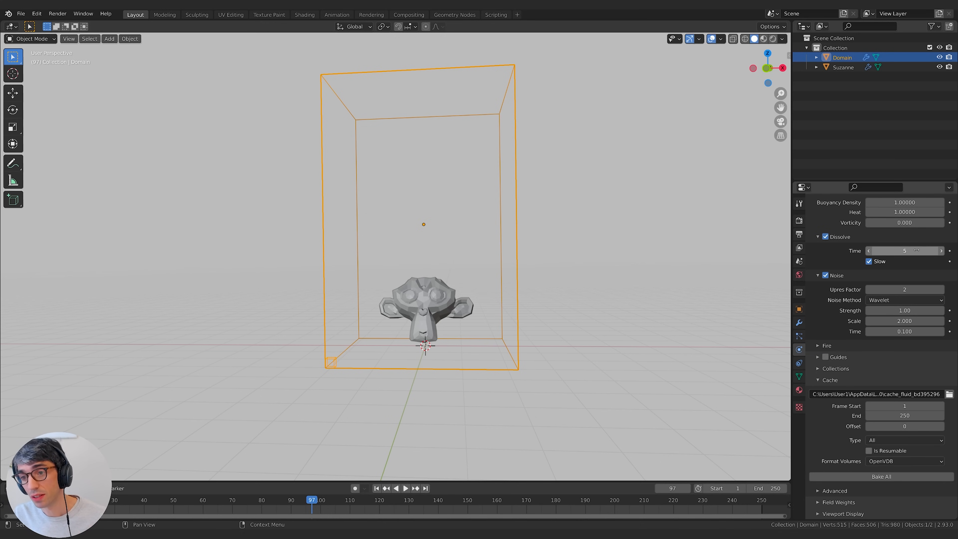
mouse_move(878, 261)
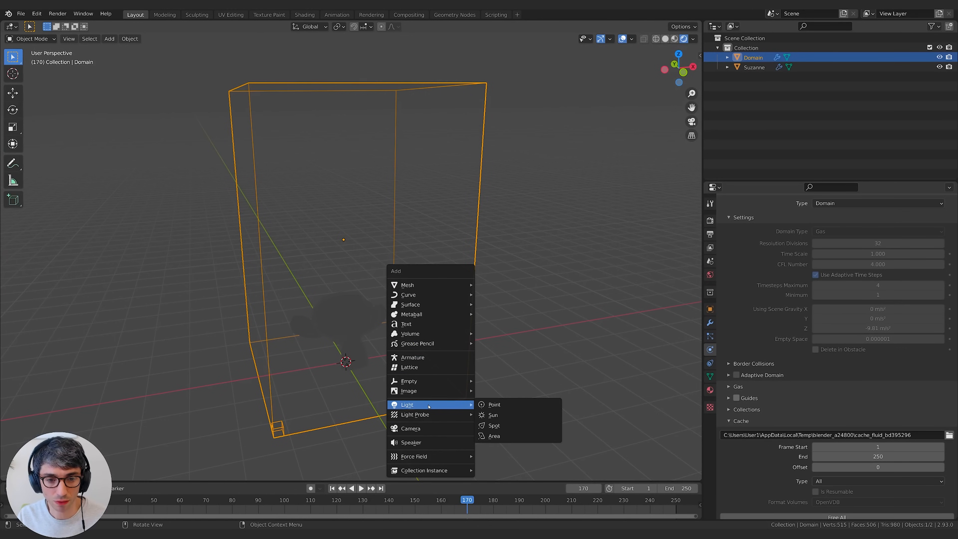
Step: Add a Sun light to the smoke scene from the Add menu
left_click(490, 415)
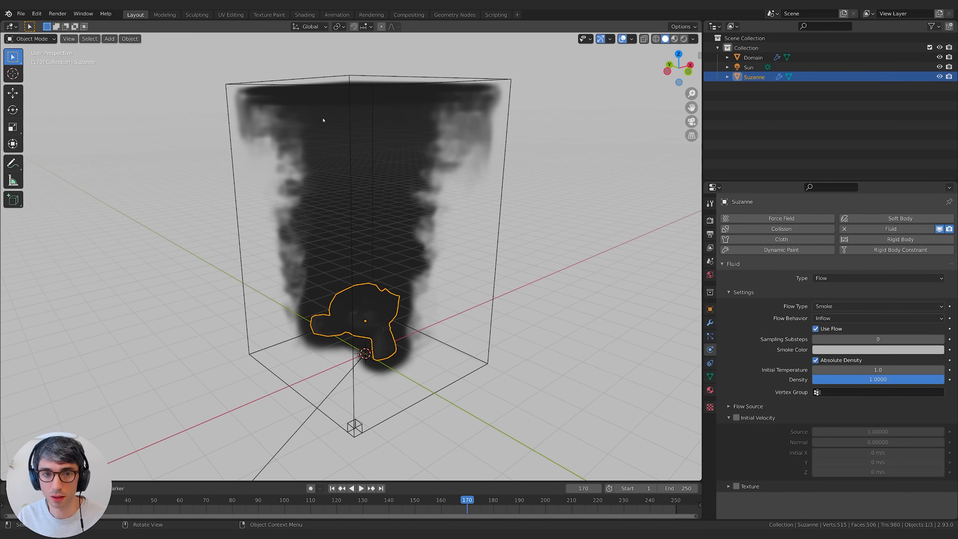
Step: Split the 3D view vertically and turn the left area into a Shader Editor for the Domain
left_click(753, 57)
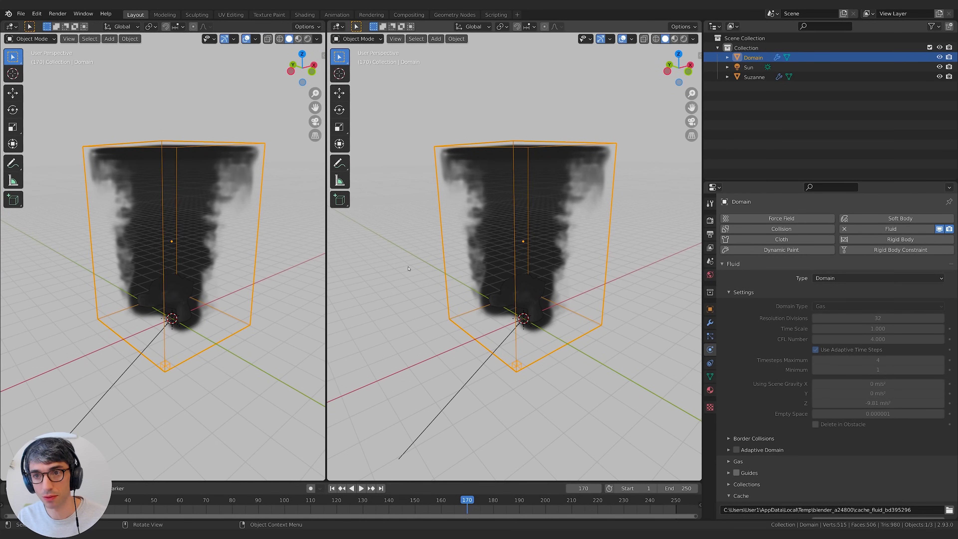
left_click(754, 76)
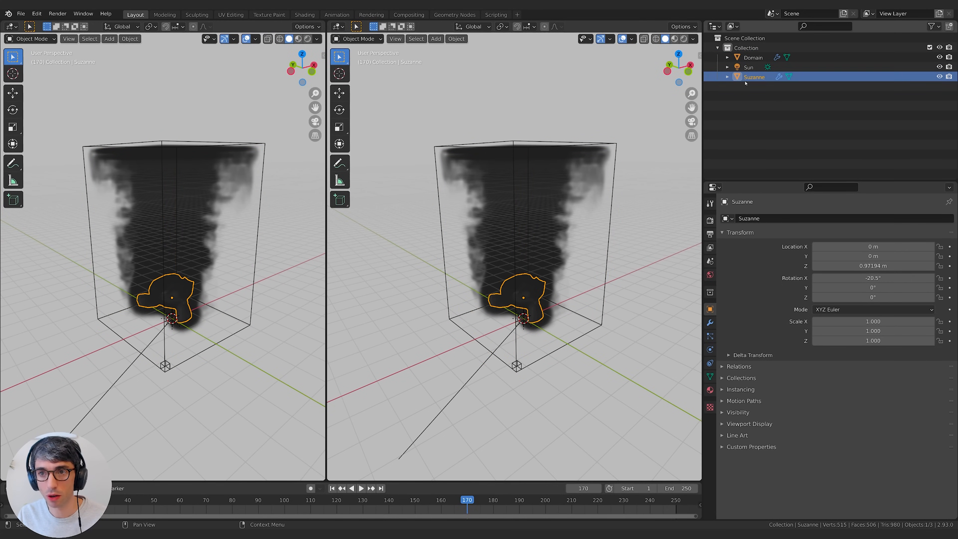
left_click(753, 57)
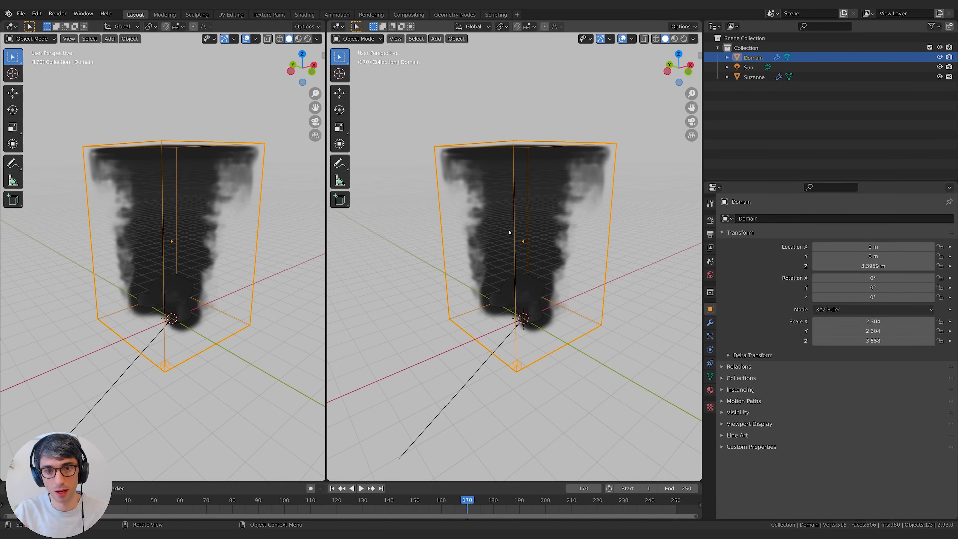
mouse_move(414, 234)
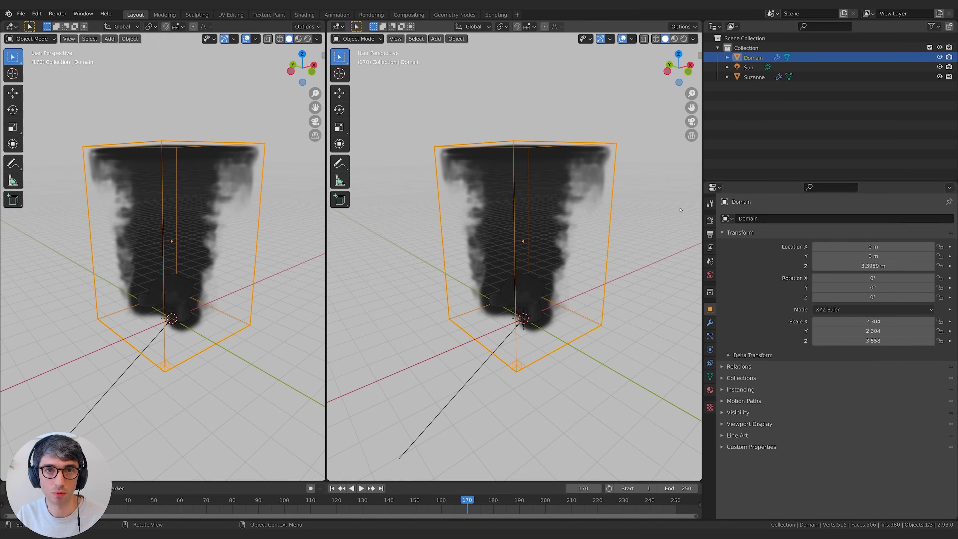
left_click(11, 26)
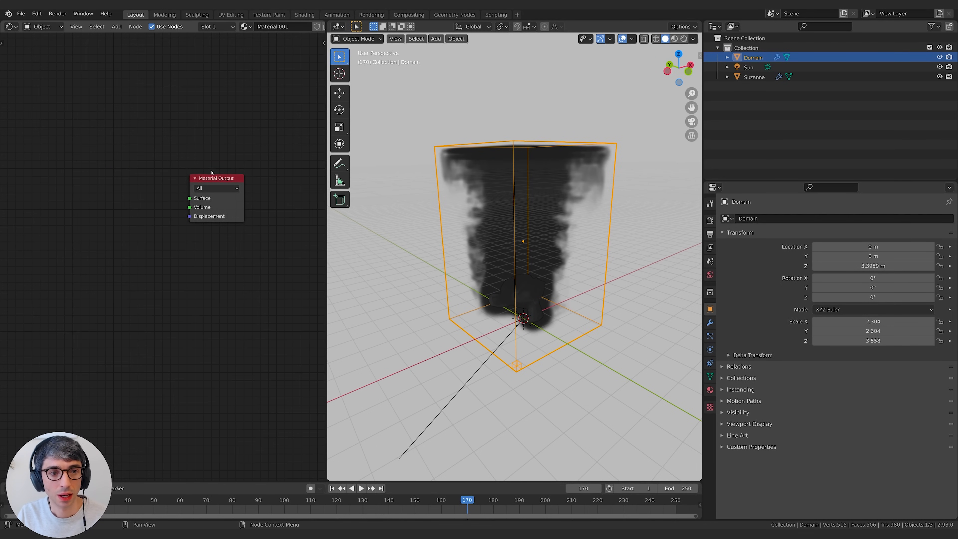
Step: Give the Domain material a Principled Volume shader wired to the Volume output instead of Surface
left_click(127, 191)
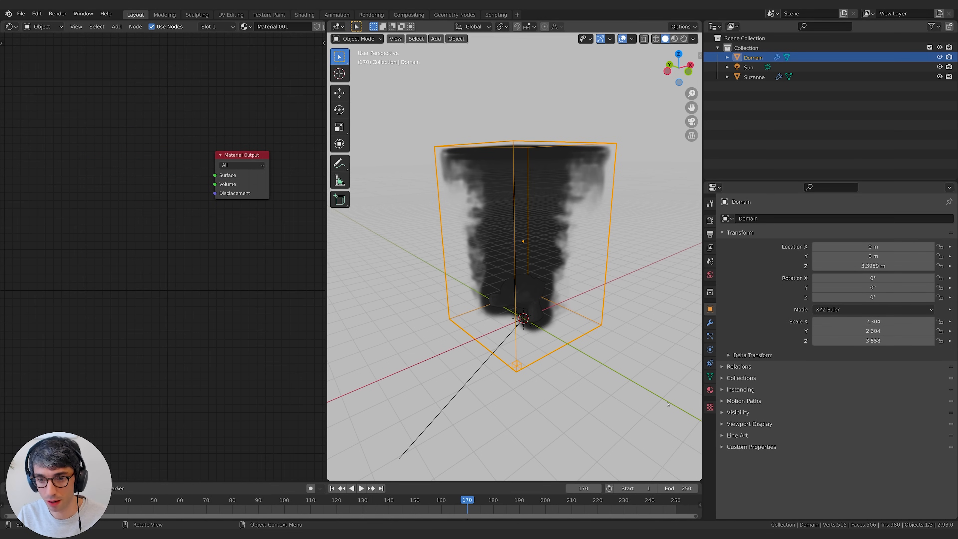
left_click(878, 315)
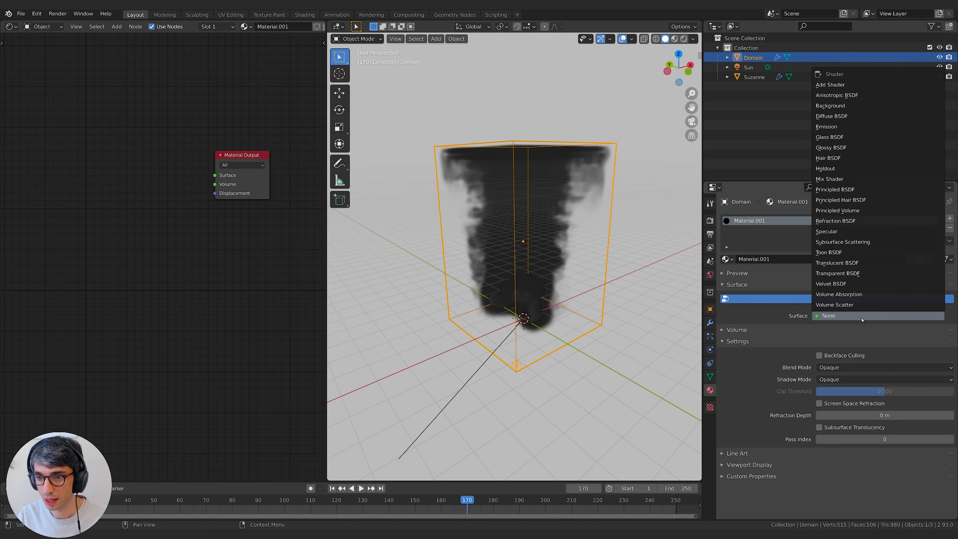
mouse_move(837, 272)
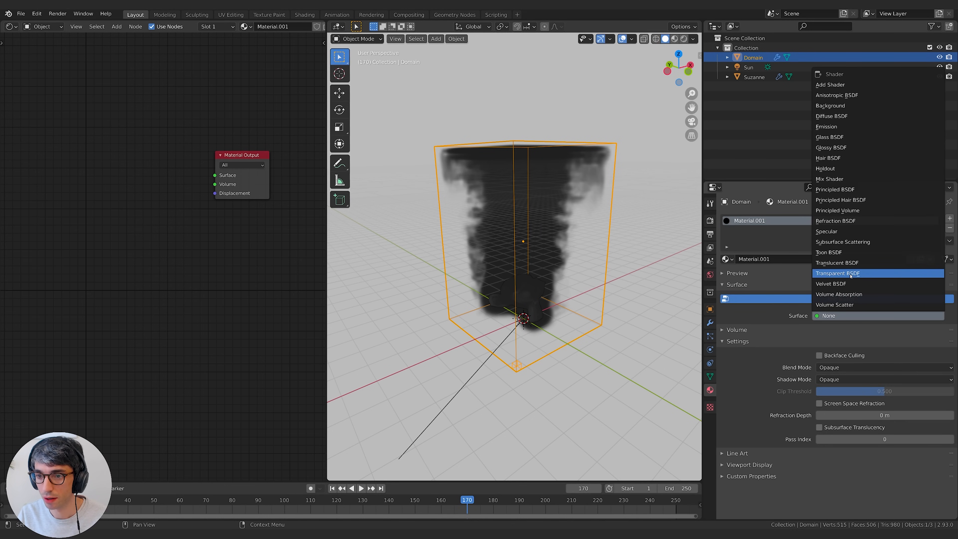
mouse_move(849, 210)
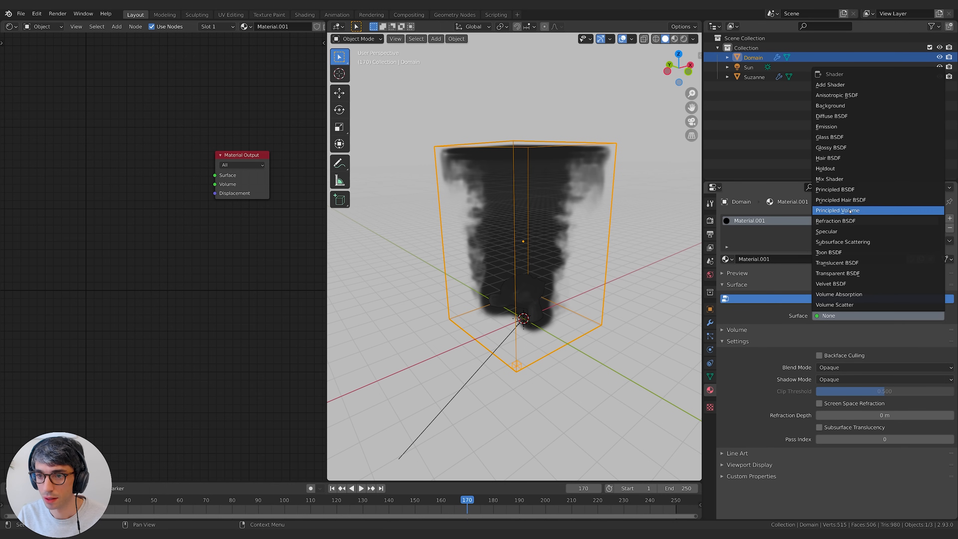
left_click(836, 210)
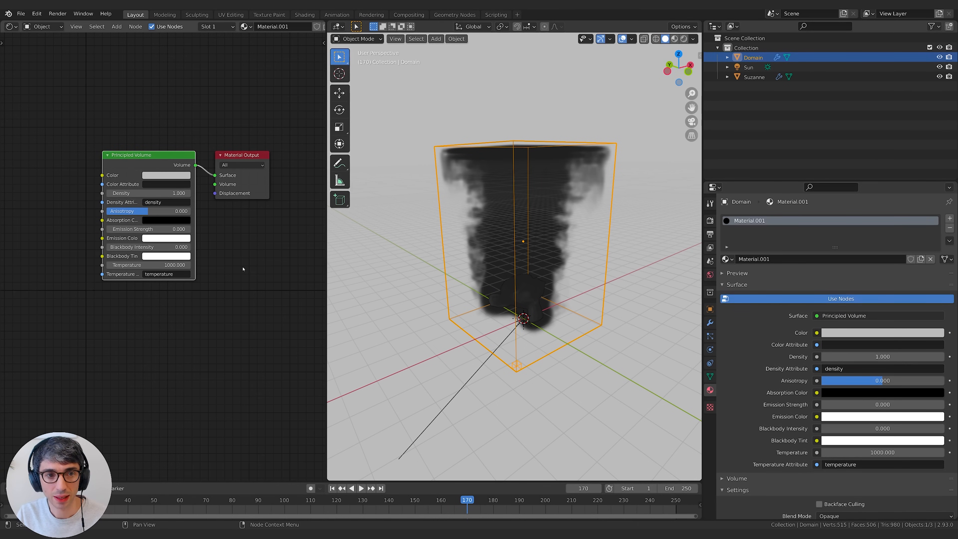
left_click_drag(148, 155, 127, 156)
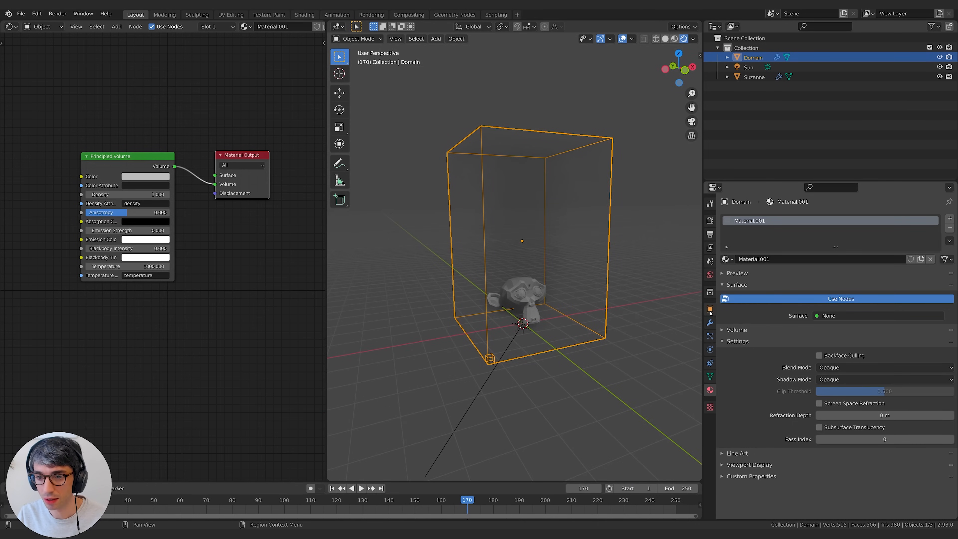
Step: Set Eevee volumetrics to 4 px tiles with volumetric shadows on, and raise volume density to 5.6
left_click(710, 274)
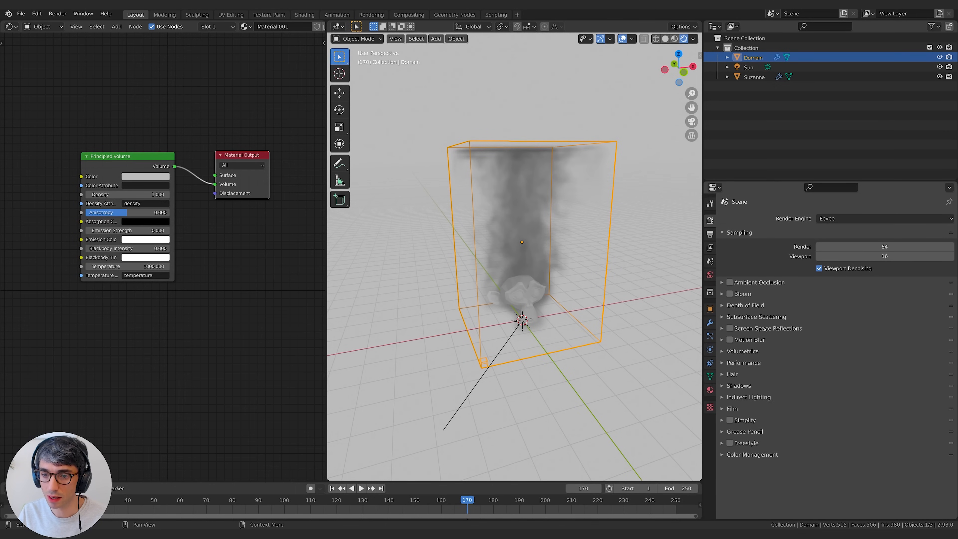
left_click(743, 351)
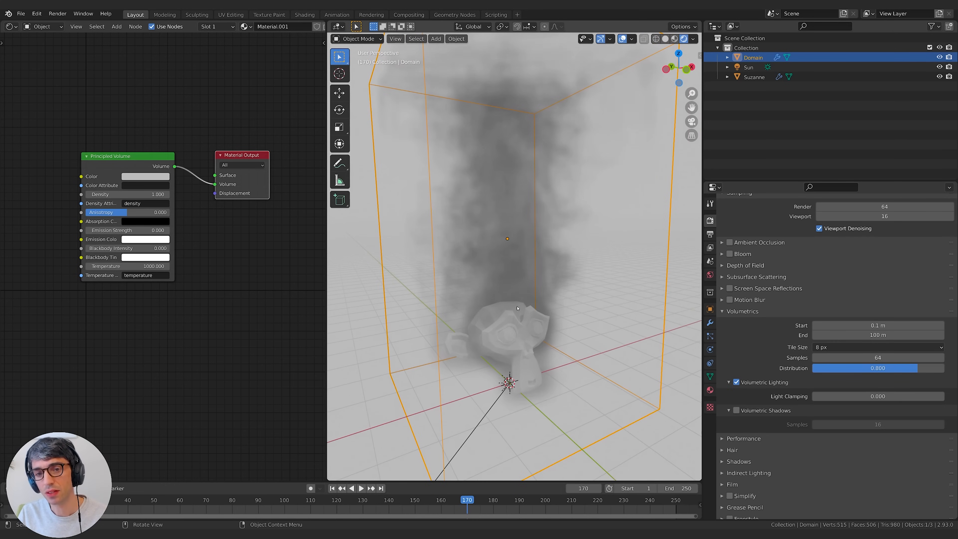
mouse_move(608, 290)
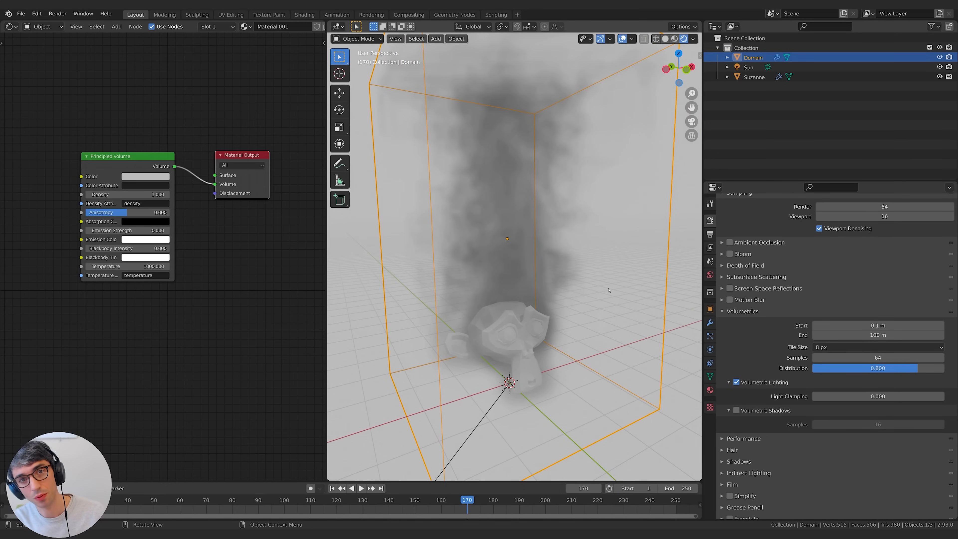
mouse_move(666, 288)
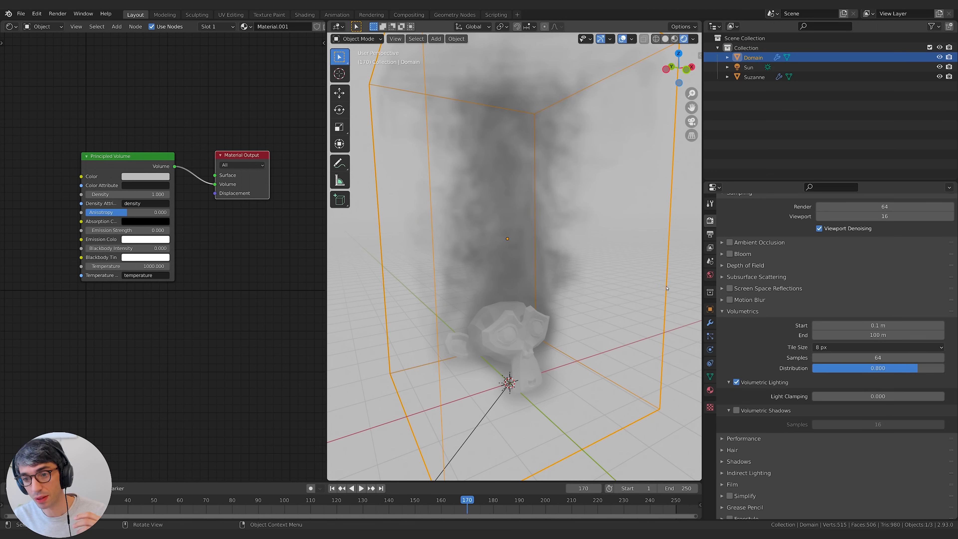
mouse_move(878, 347)
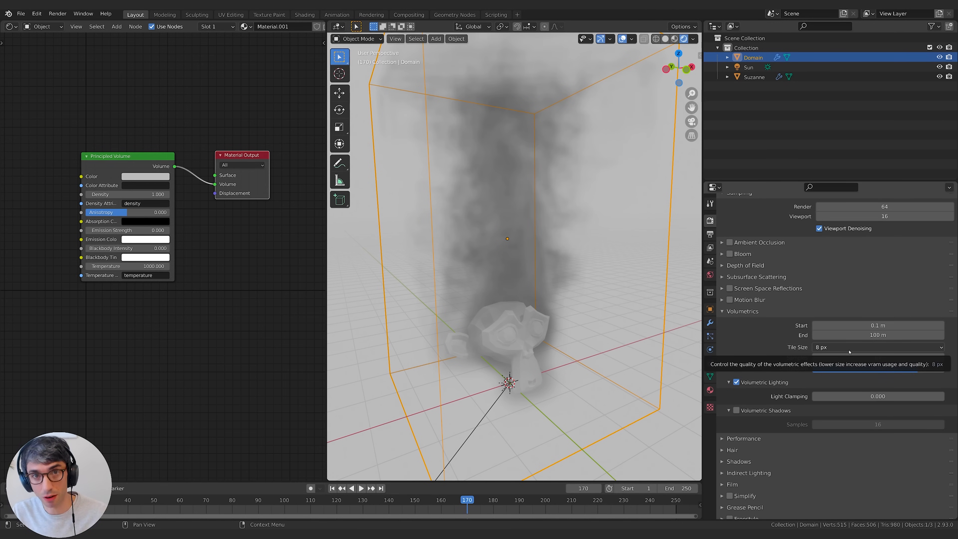
left_click(878, 347)
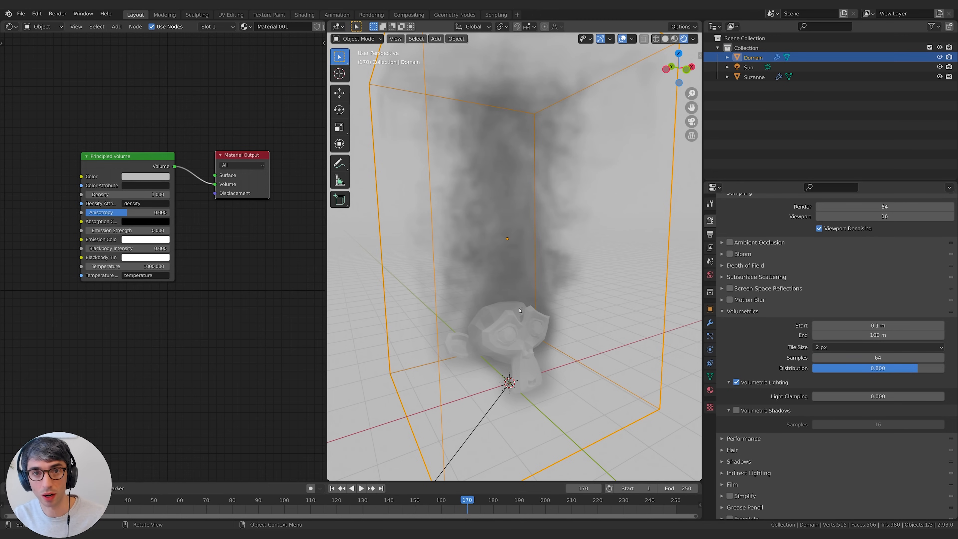
left_click(877, 347)
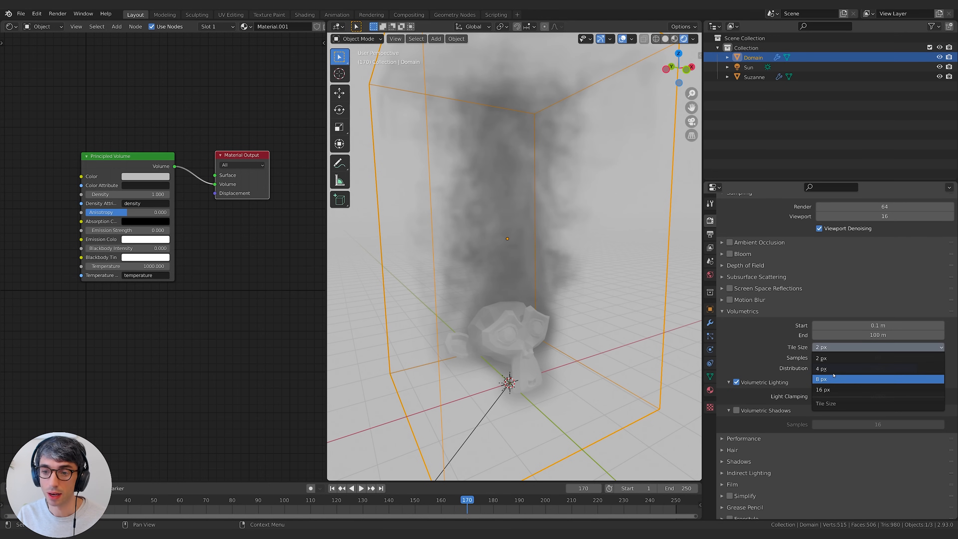
left_click(823, 368)
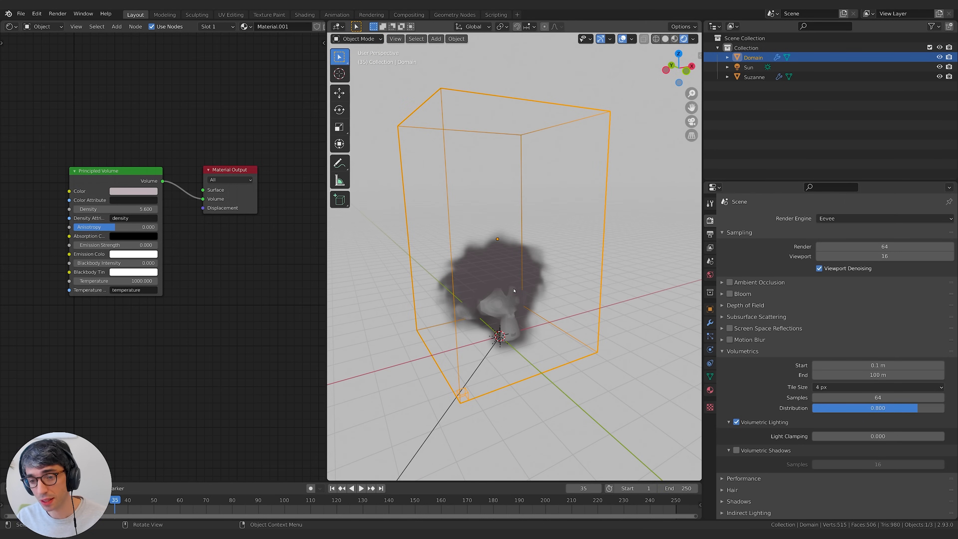
left_click(735, 450)
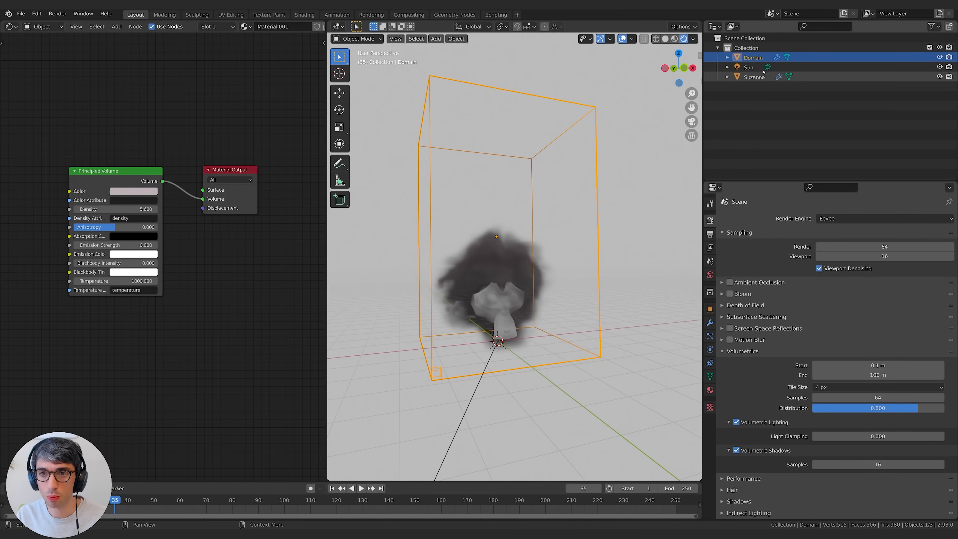
left_click(748, 67)
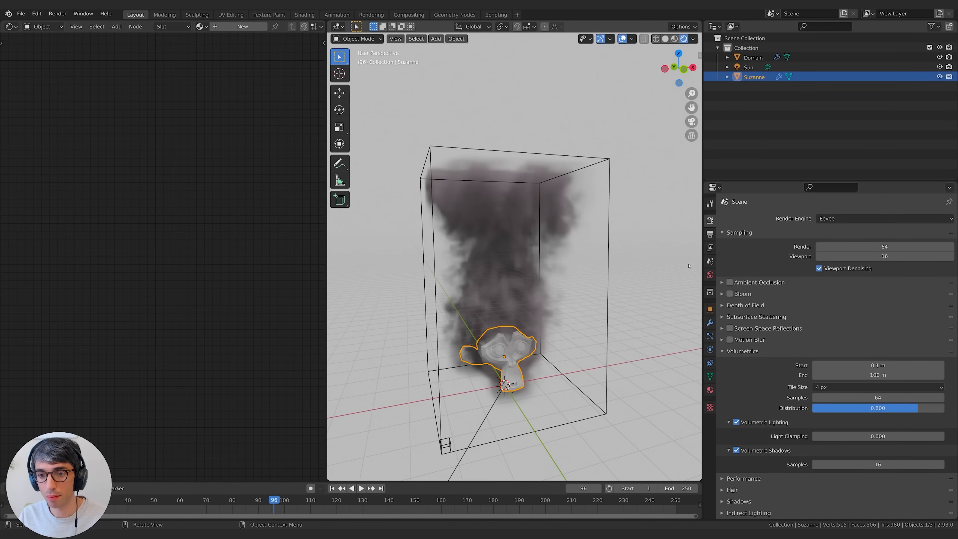
Step: Set Suzanne's fluid Flow Type to Fire + Smoke and reselect the Domain
left_click(709, 349)
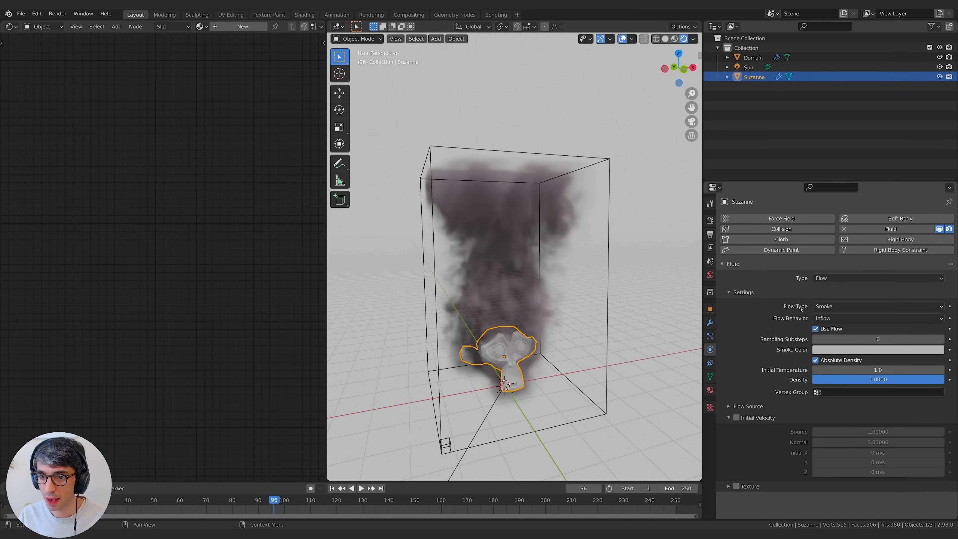
left_click(876, 305)
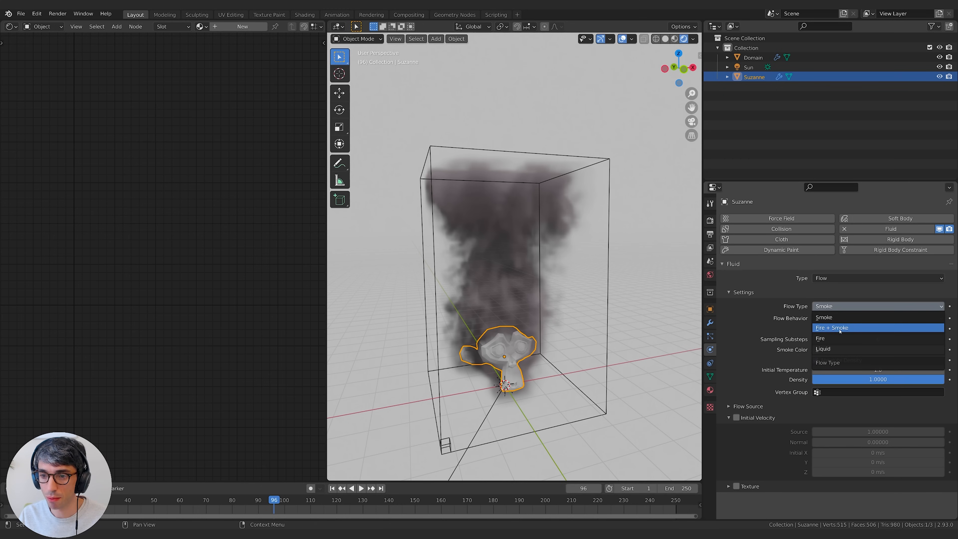
left_click(838, 327)
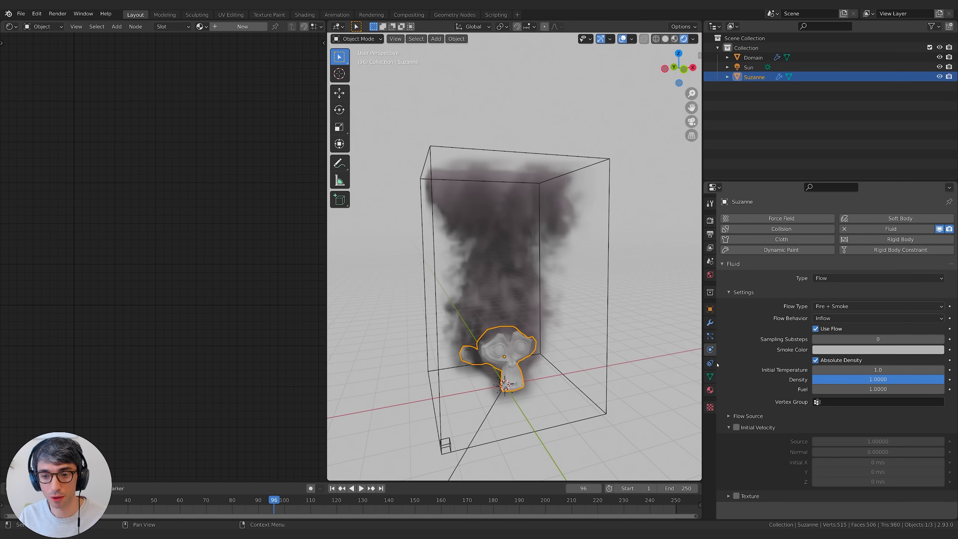
left_click(753, 57)
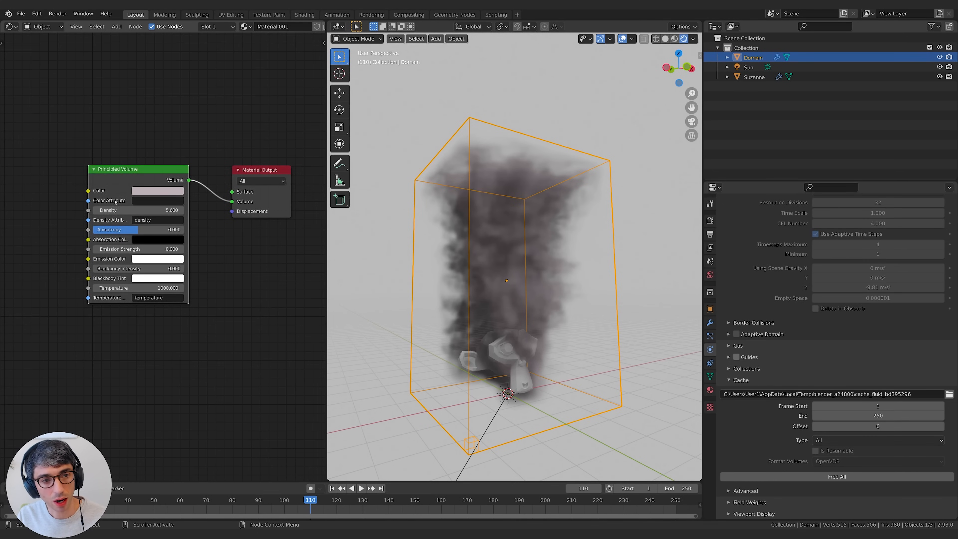
Step: Set the Principled Volume colour attribute to 'temperature', orange tint, blackbody intensity 1, temperature 1500, with Bloom on
left_click(158, 200)
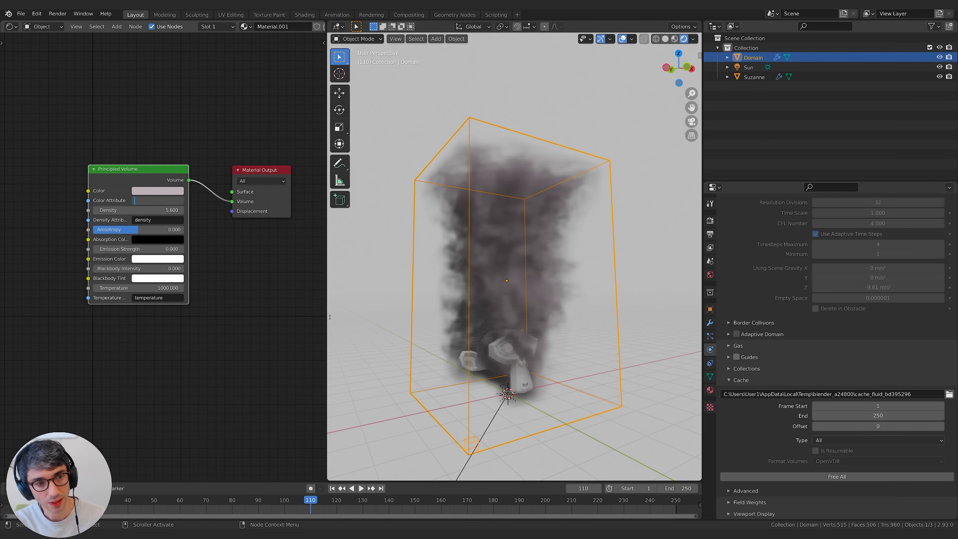
type("tem")
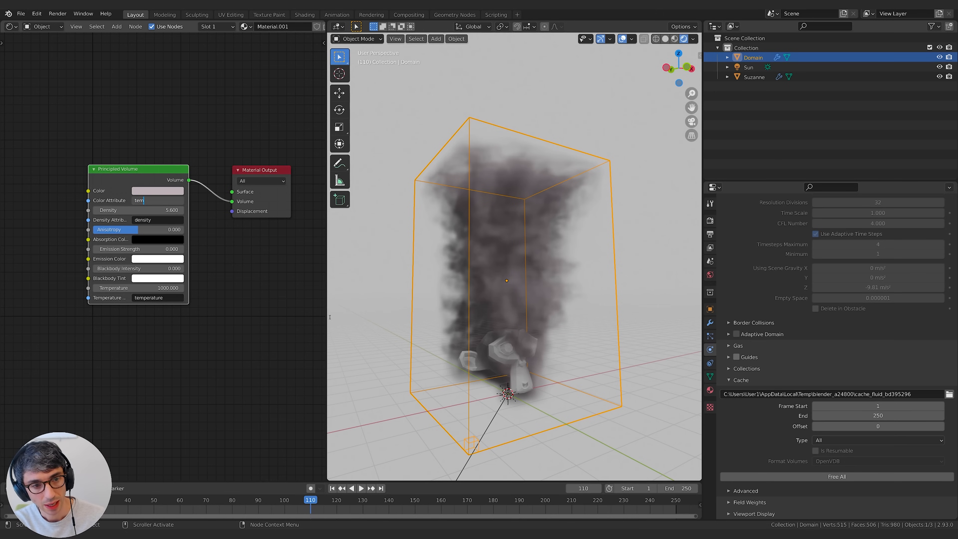
type("temperature")
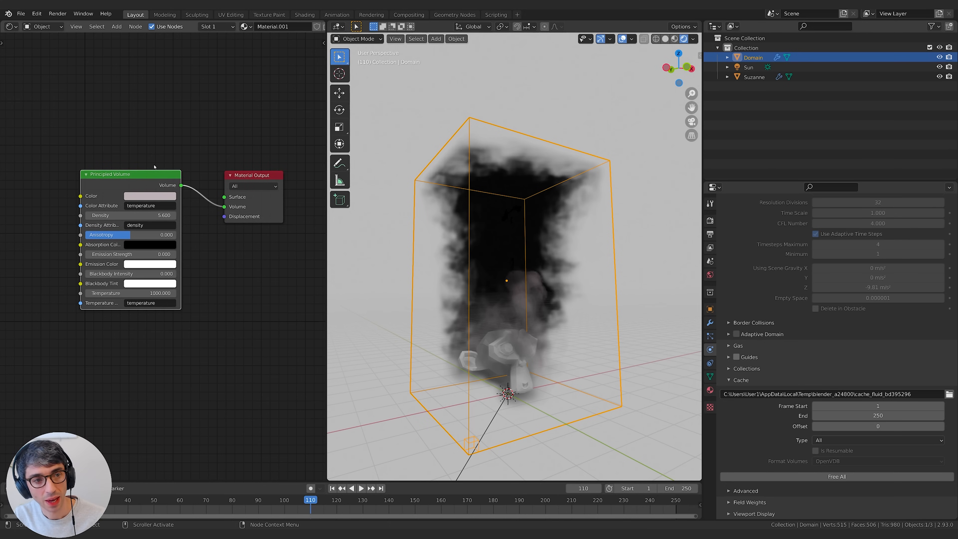
left_click(149, 195)
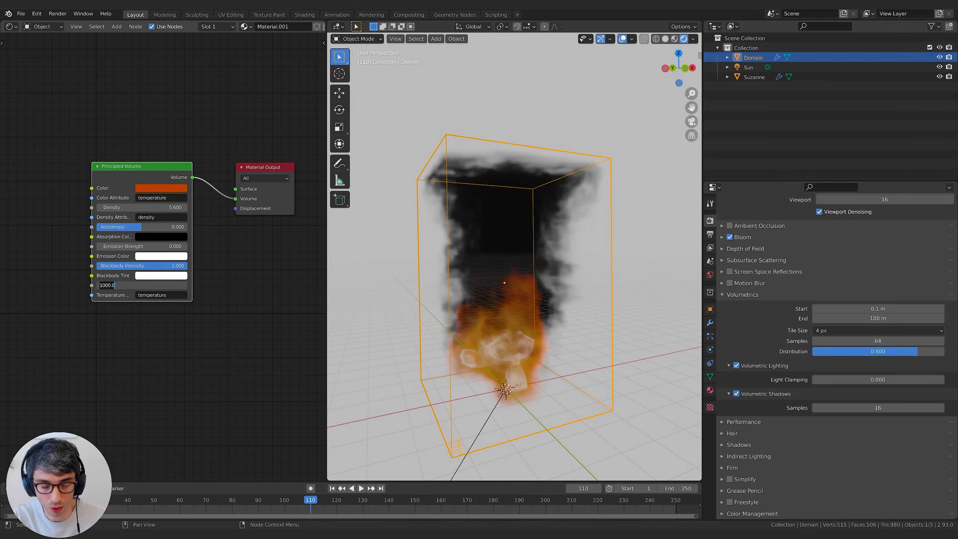
type("1500.000")
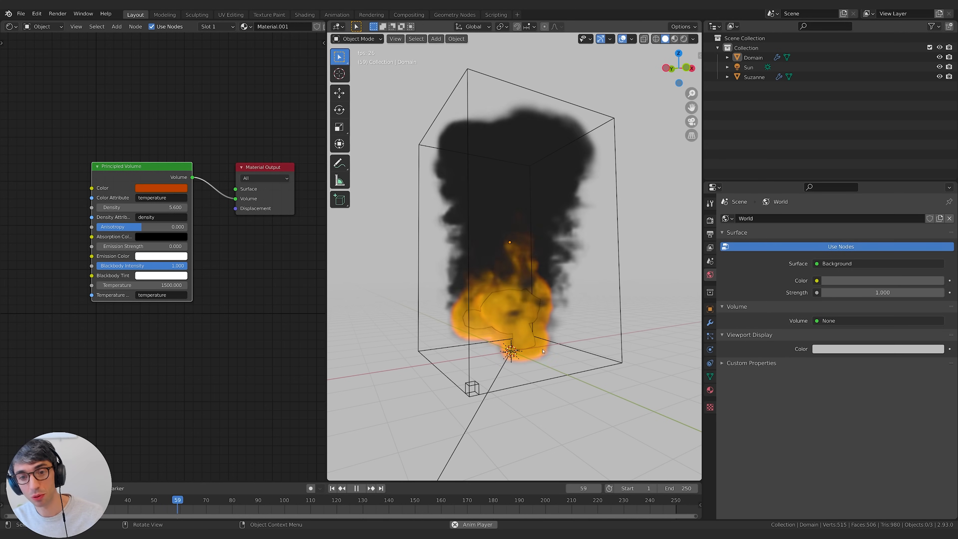
Step: Set the Domain to 128 resolution divisions over 150 frames and Bake All
left_click(357, 488)
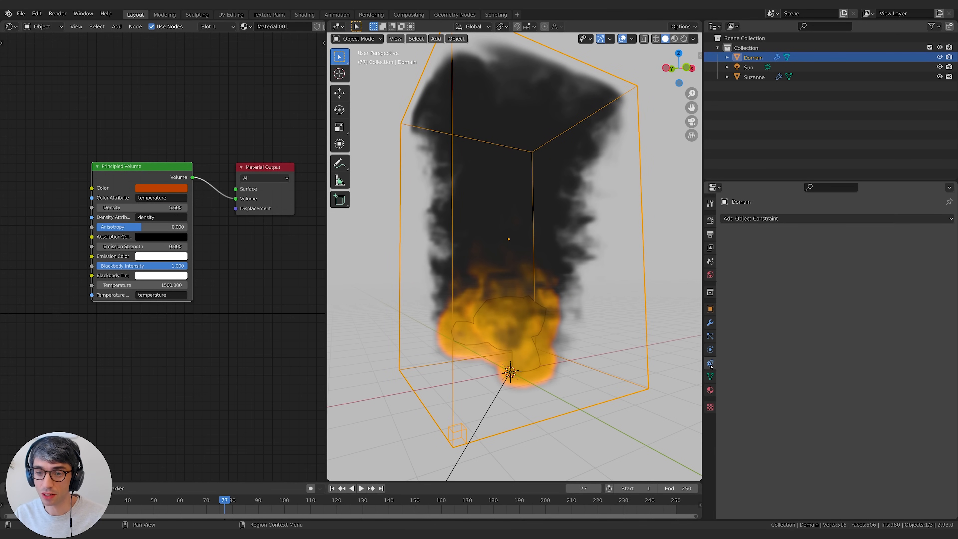
left_click(709, 349)
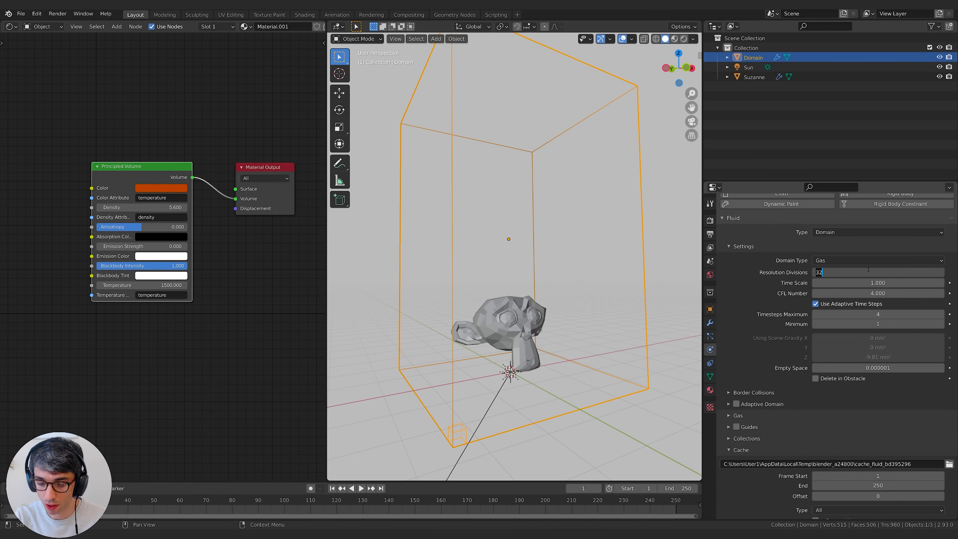
type("128")
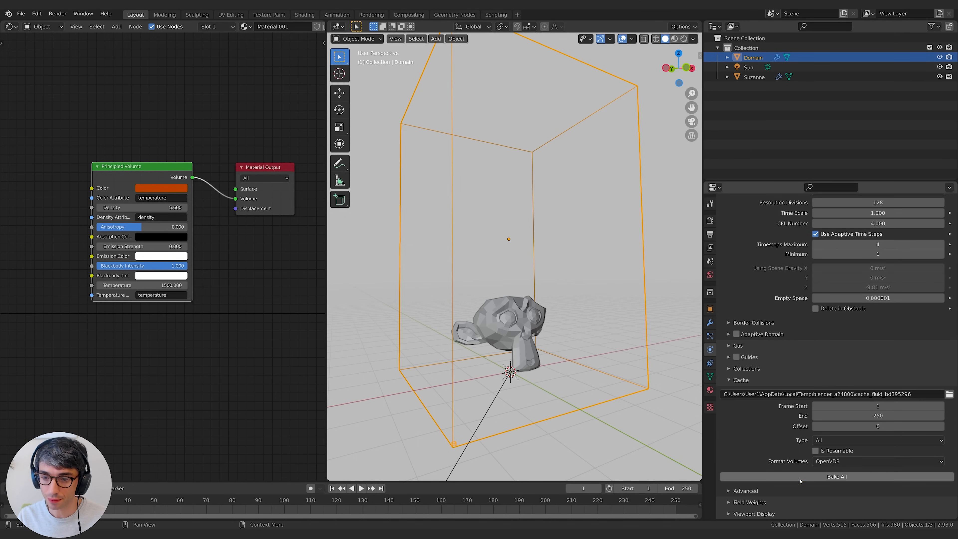
left_click(836, 476)
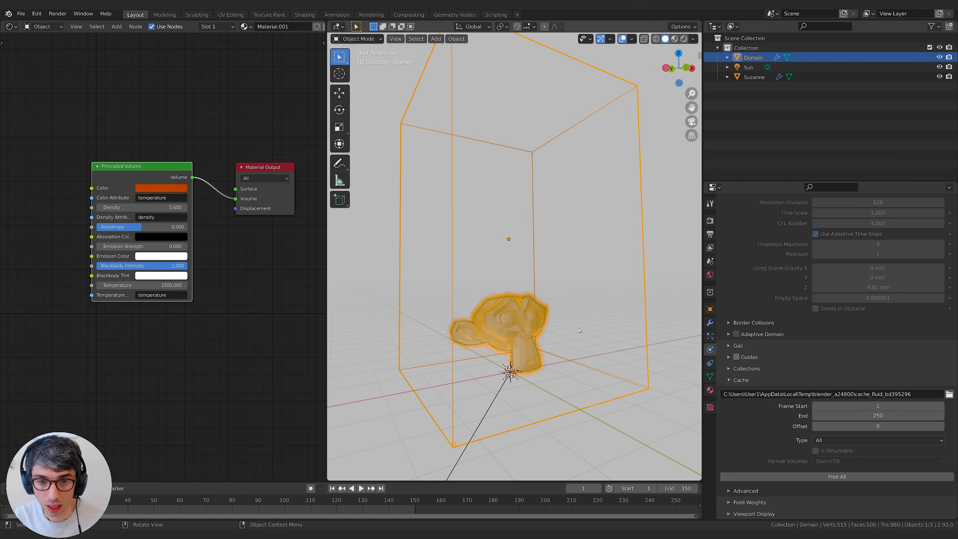
left_click(360, 487)
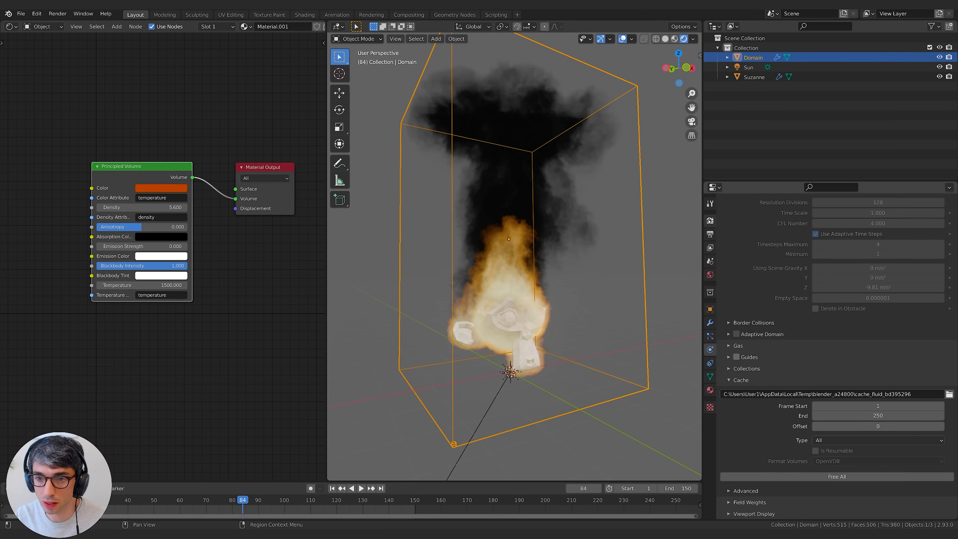
Step: Raise Eevee volumetric samples to 128 with a finer tile size, and set density 3 and temperature 1330
left_click(710, 221)
type("128")
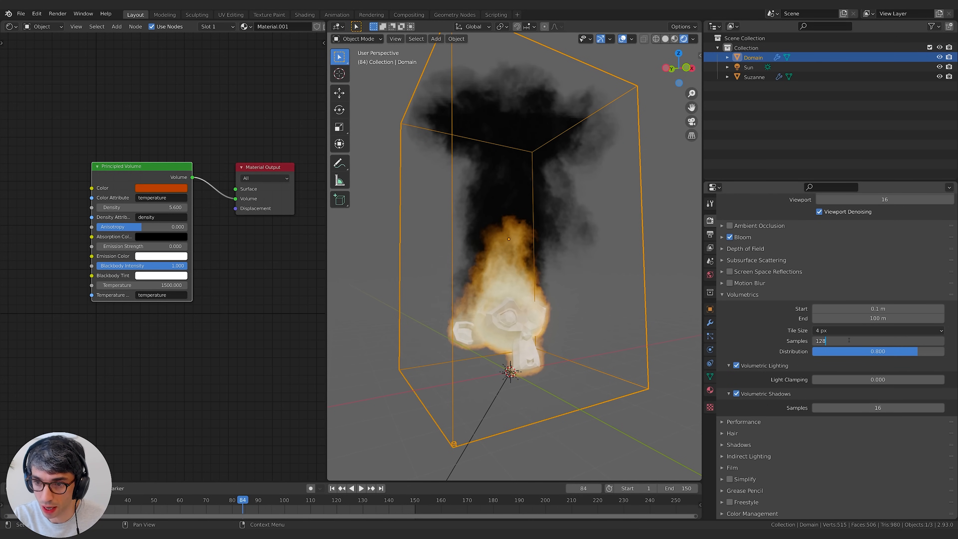
left_click(877, 330)
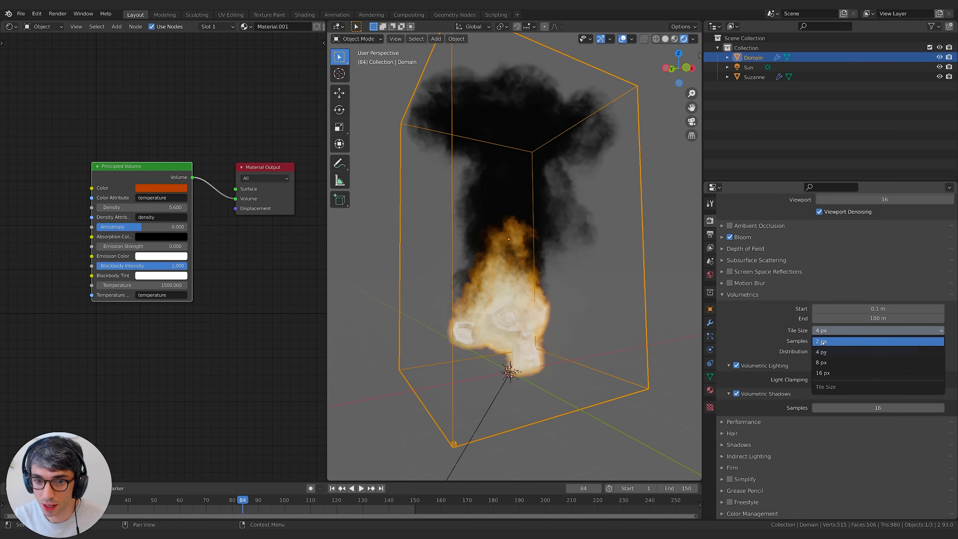
left_click(821, 340)
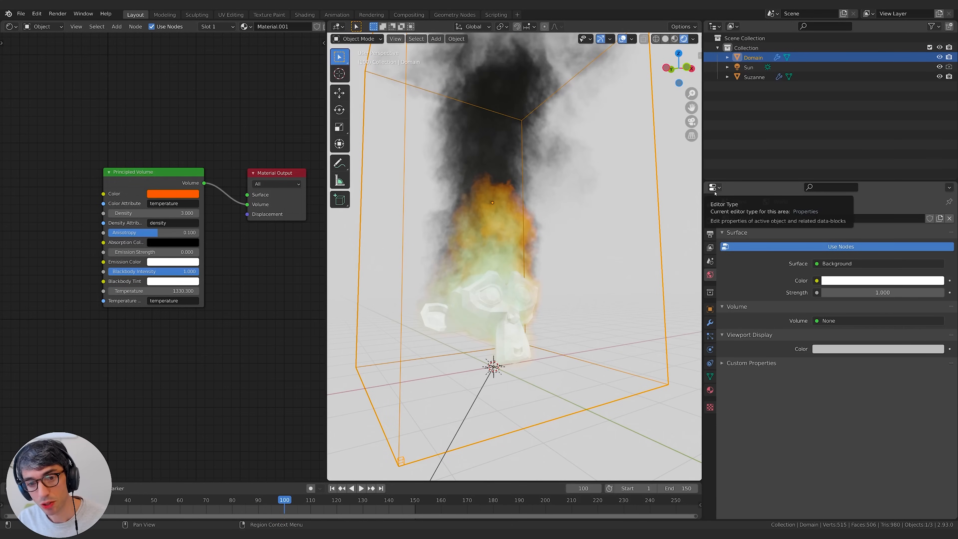
Step: Switch to Cycles and give the volume a dark red colour, density 20, blackbody intensity 10 and temperature 1100
left_click(881, 280)
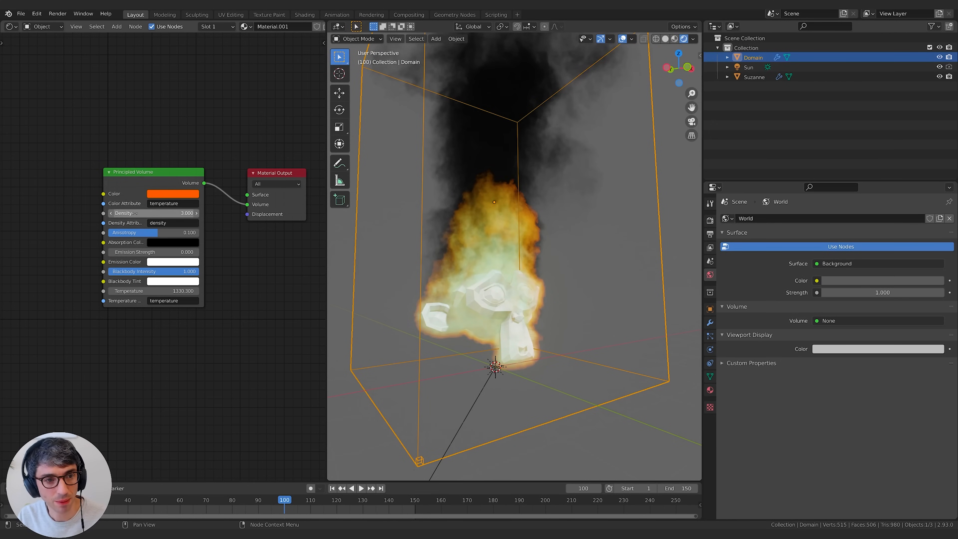
left_click(173, 194)
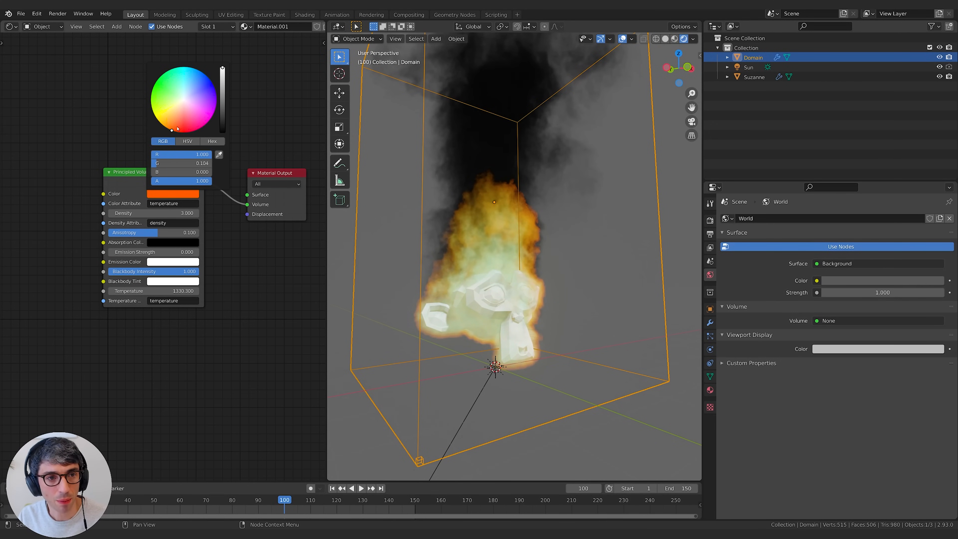
left_click(173, 129)
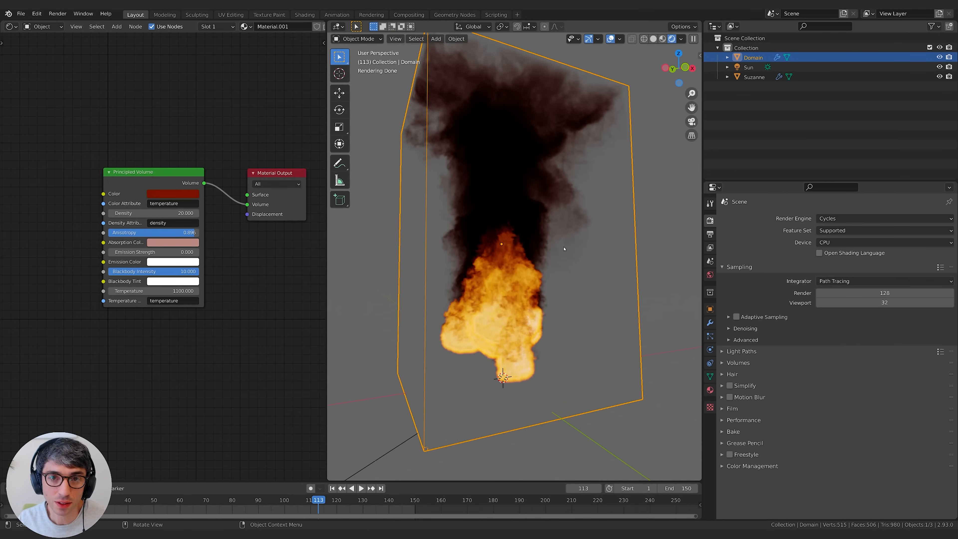
mouse_move(19, 235)
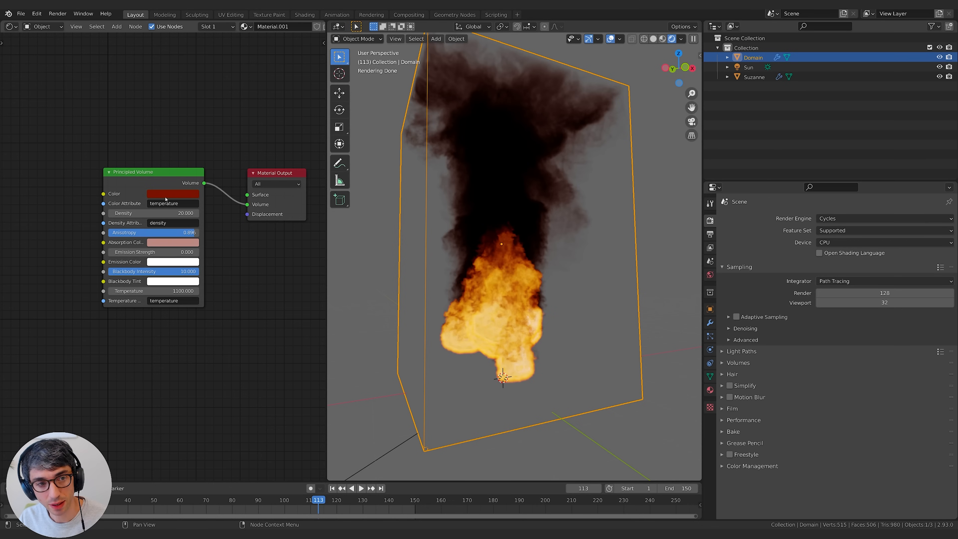
mouse_move(487, 219)
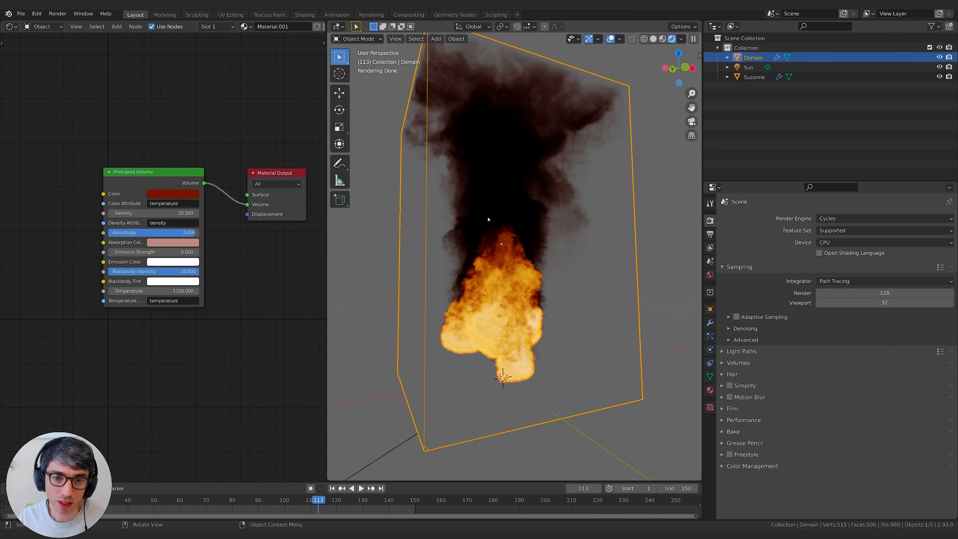
mouse_move(497, 228)
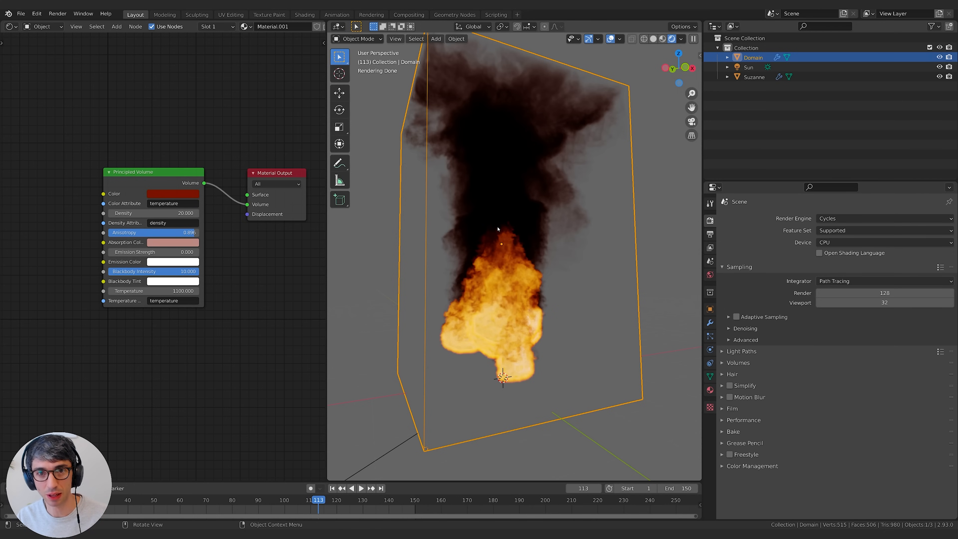
mouse_move(625, 262)
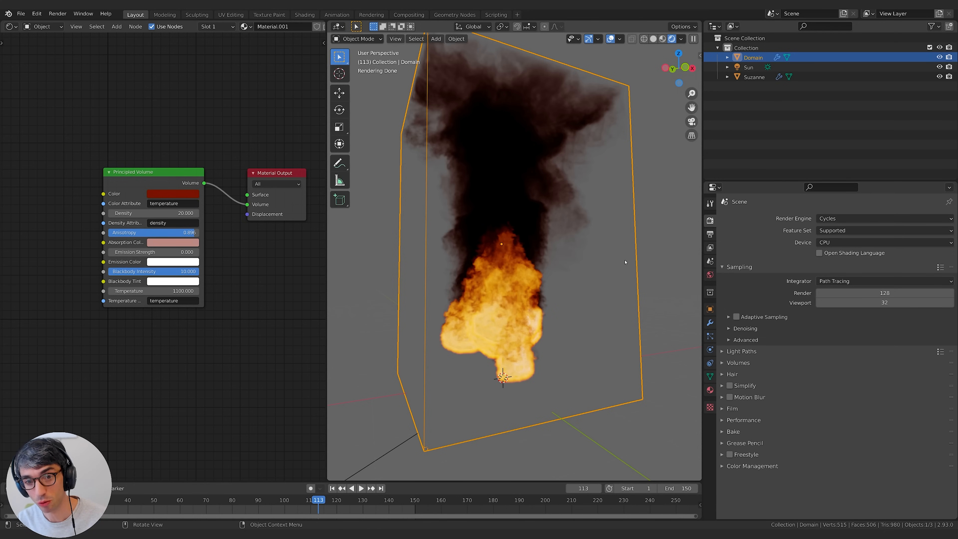